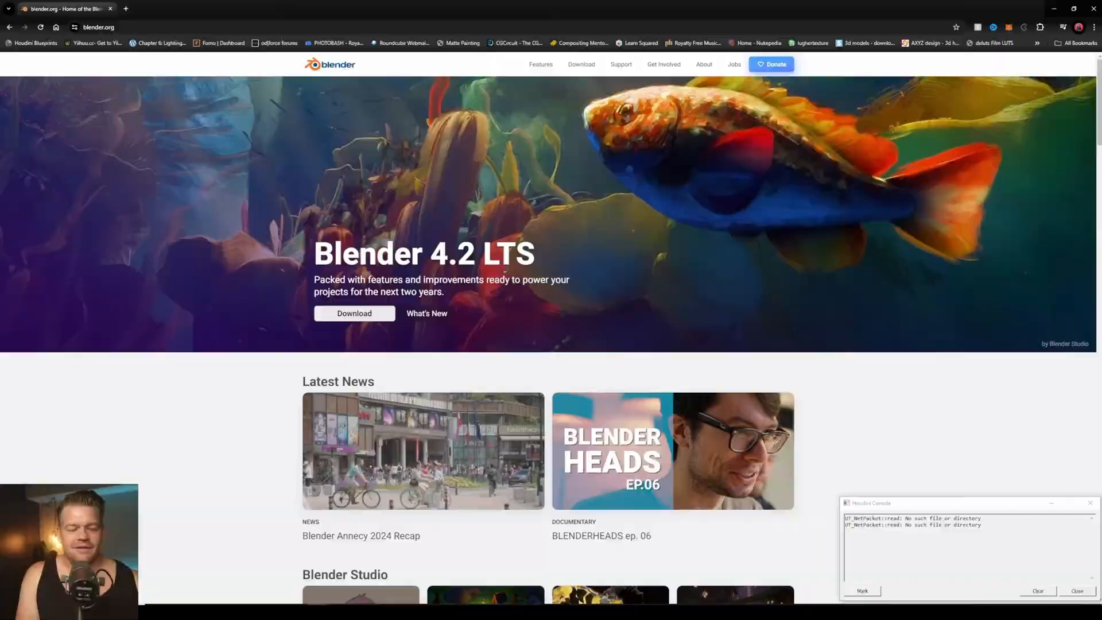
Step: Open the Blender 4.2 LTS 'What's New' release notes from the blender.org banner
left_click(354, 313)
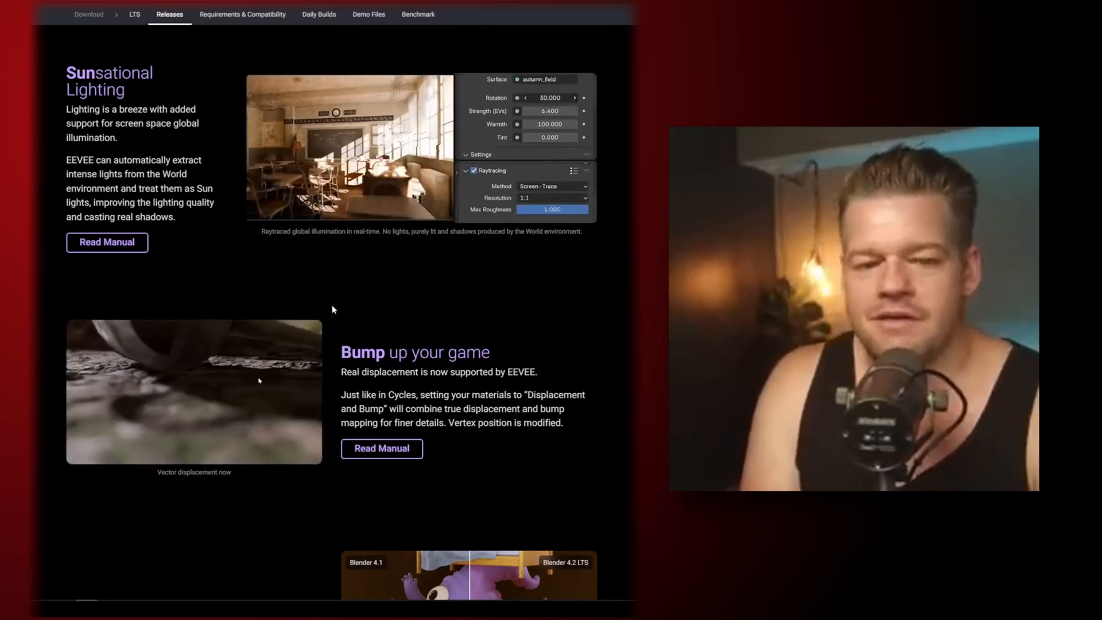
Step: Compare the 4.1 and 4.2 subsurface scattering images, then read on to Cycles' Ray Portal
scroll("down", 3)
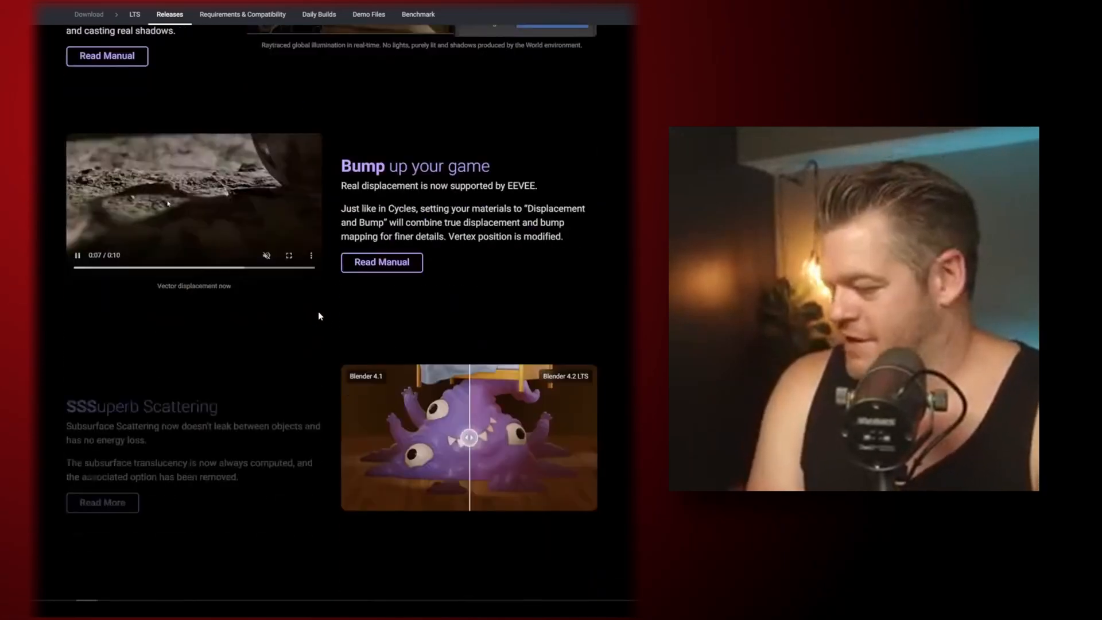
scroll("down", 3)
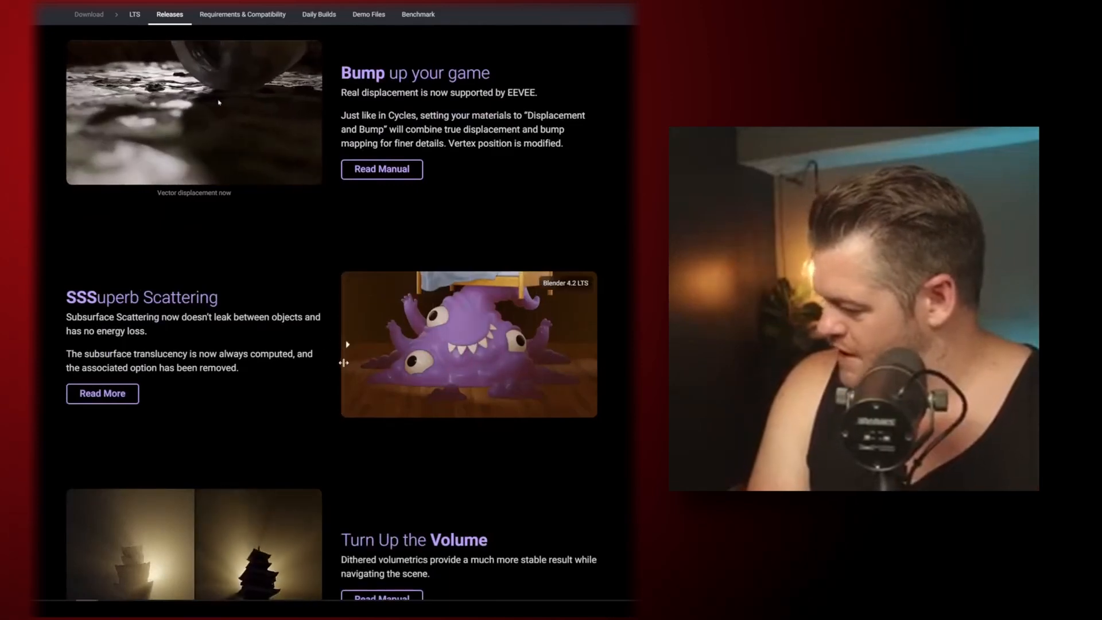
left_click_drag(344, 363, 539, 363)
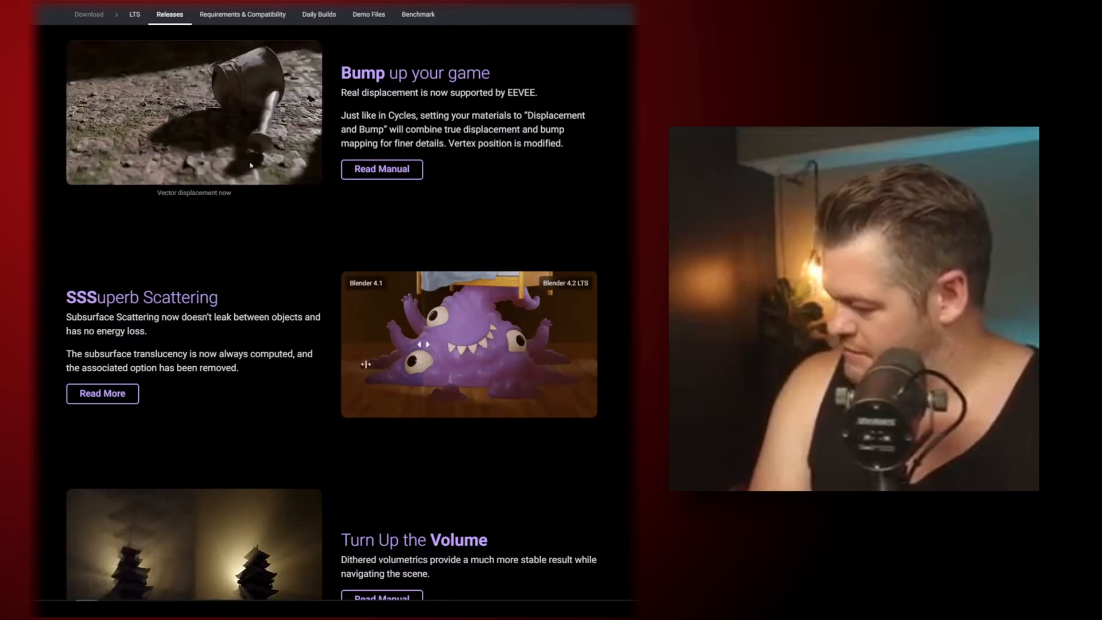
scroll("down", 3)
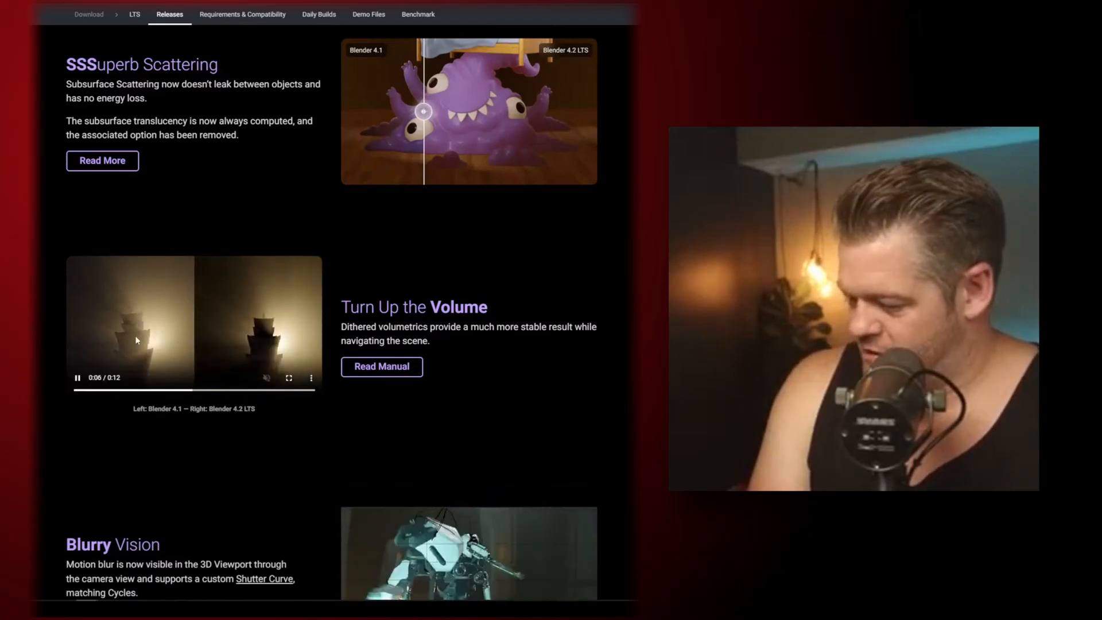
scroll("down", 3)
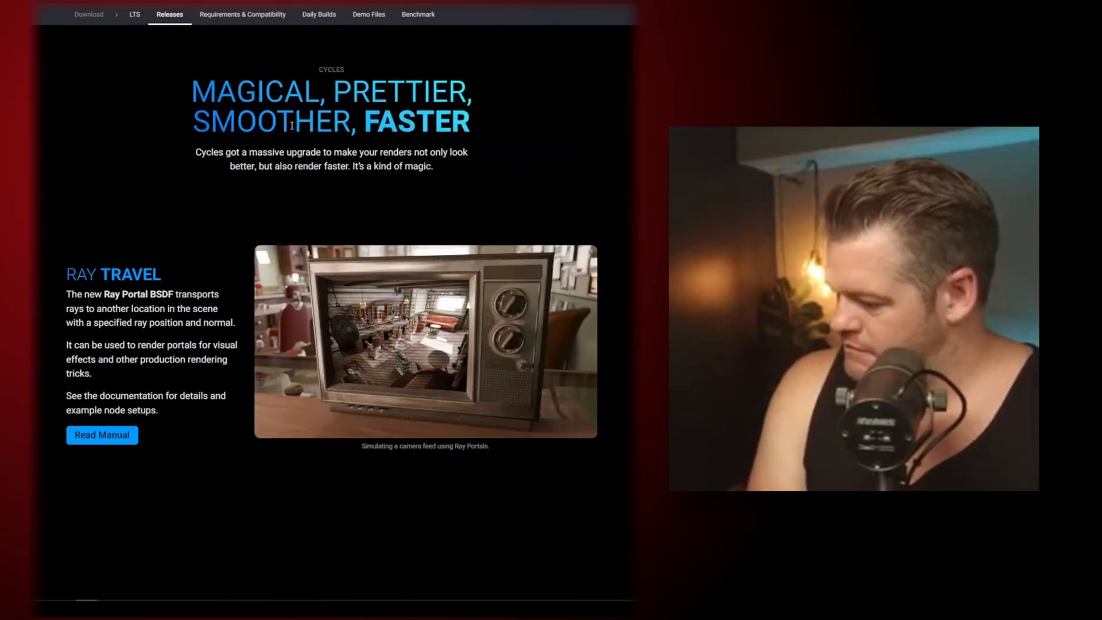
Step: Scroll past Ray Travel to the Thin Film Interference soap-bubble section
scroll("down", 3)
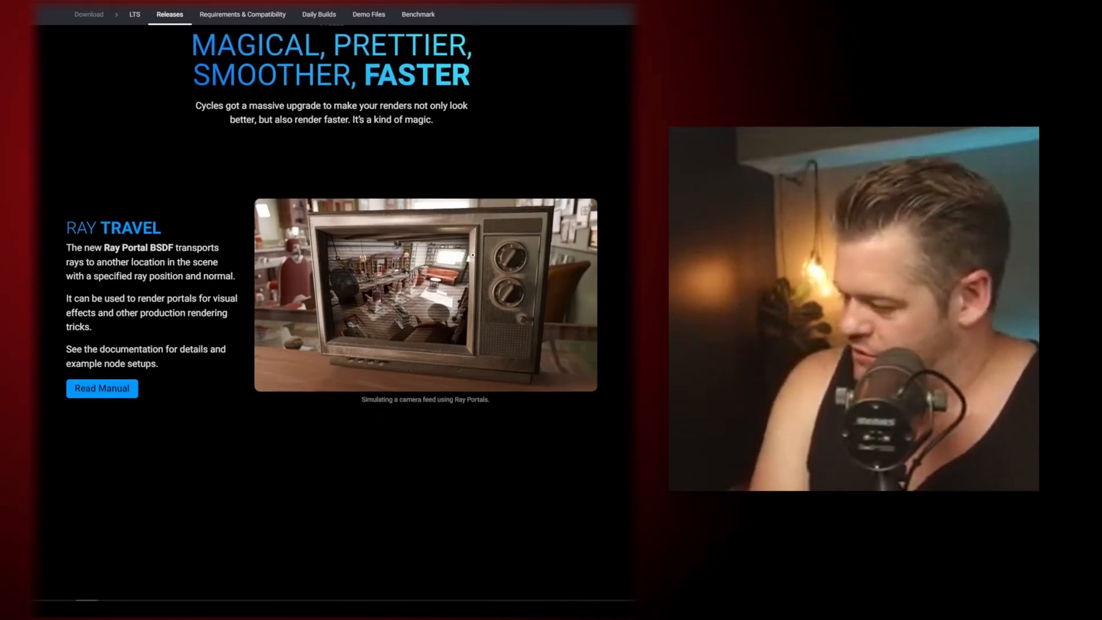
scroll("down", 3)
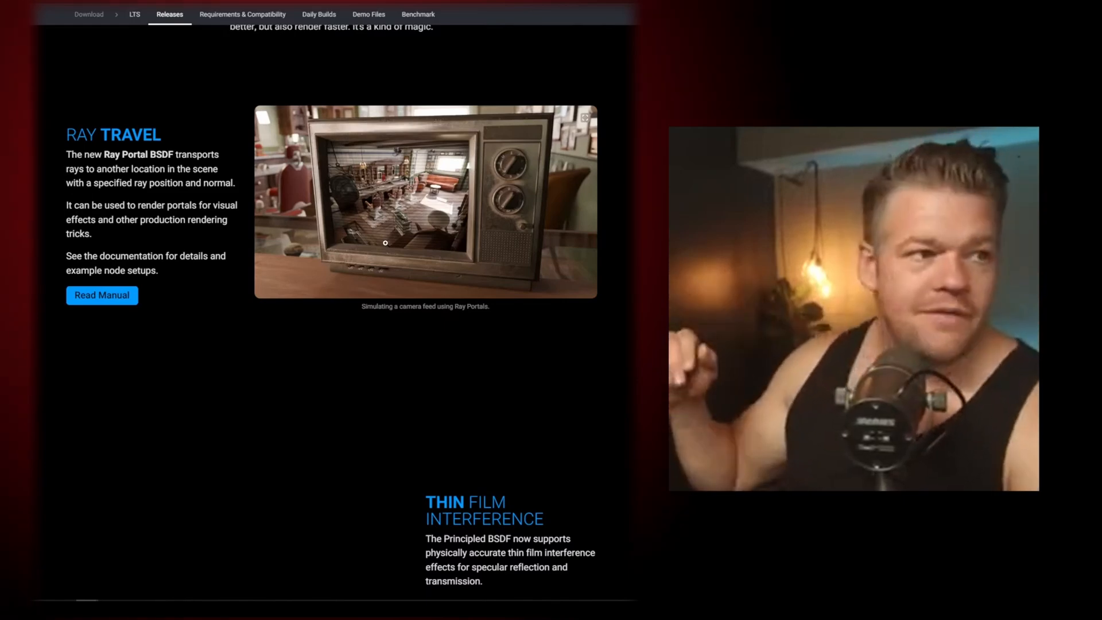
scroll("down", 3)
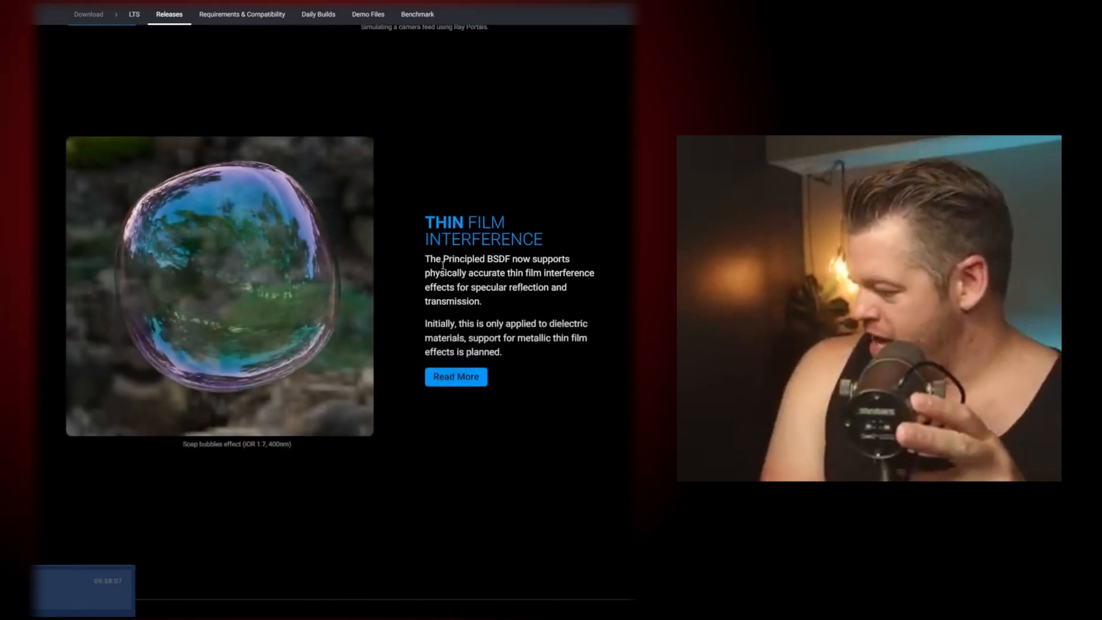
scroll("down", 3)
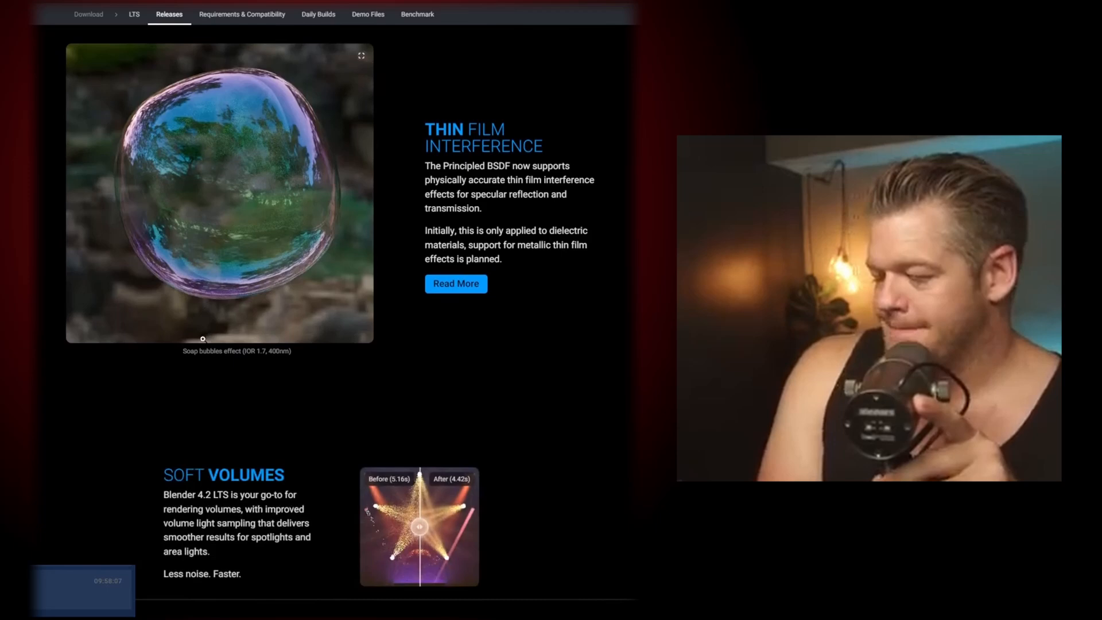
Step: Compare the Soft Volumes before and after renders with the comparison slider
scroll("down", 3)
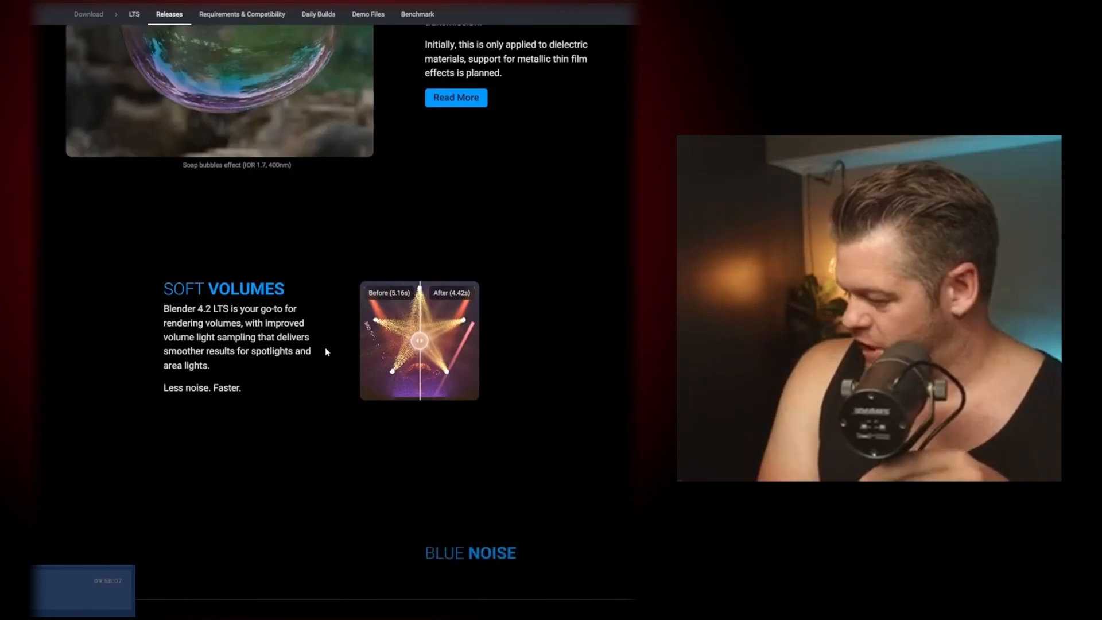
left_click_drag(418, 341, 362, 340)
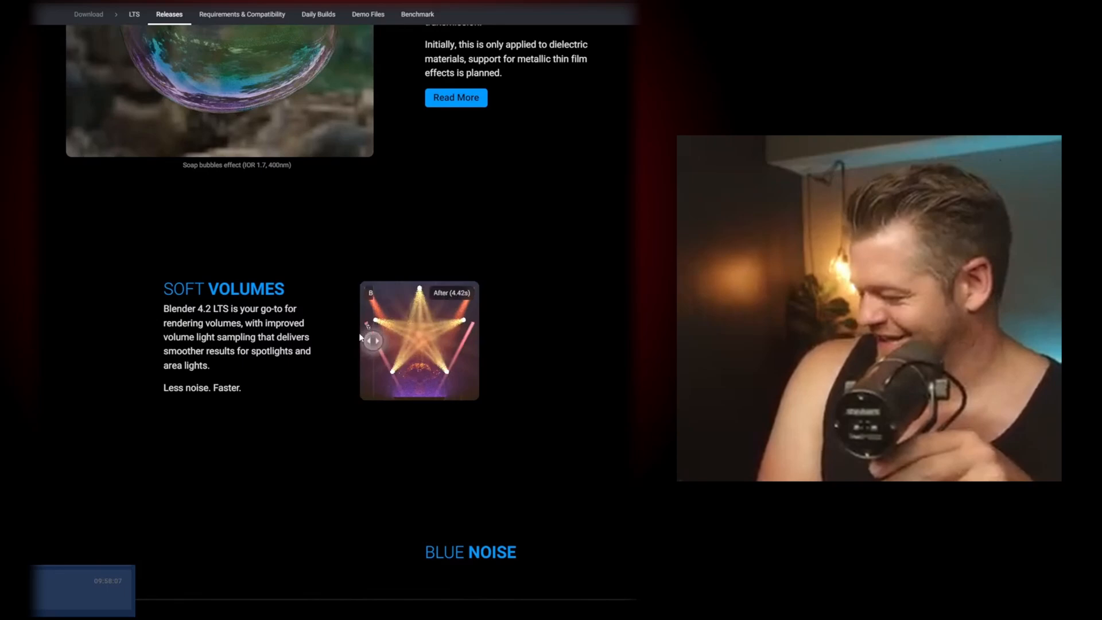
scroll("down", 3)
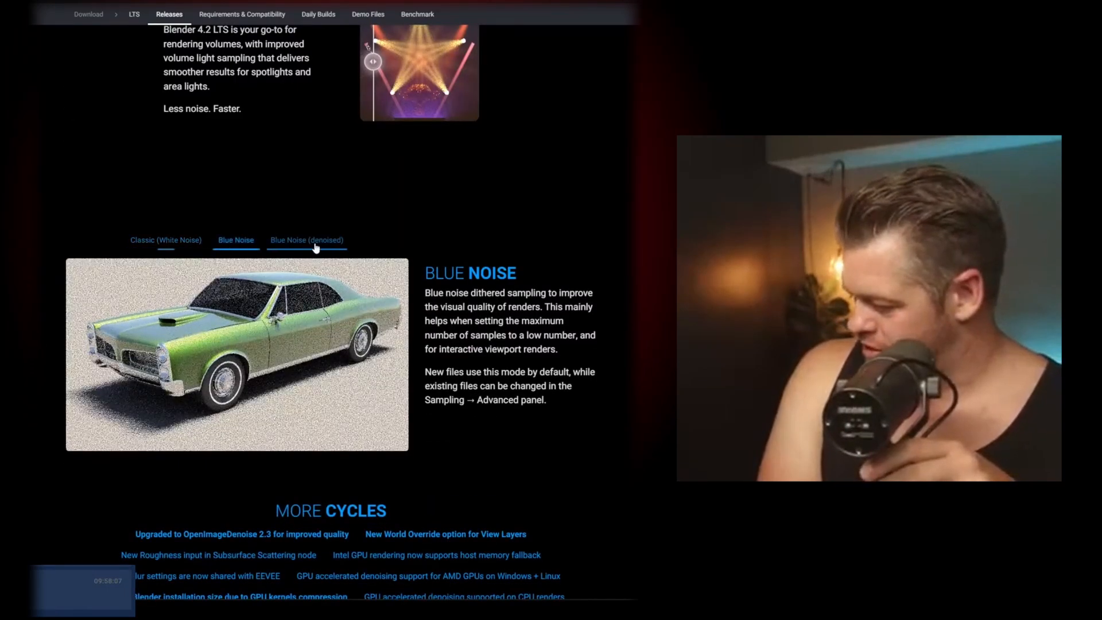
Step: Show the denoised Blue Noise car render and continue past More Cycles to Extensions
left_click(307, 240)
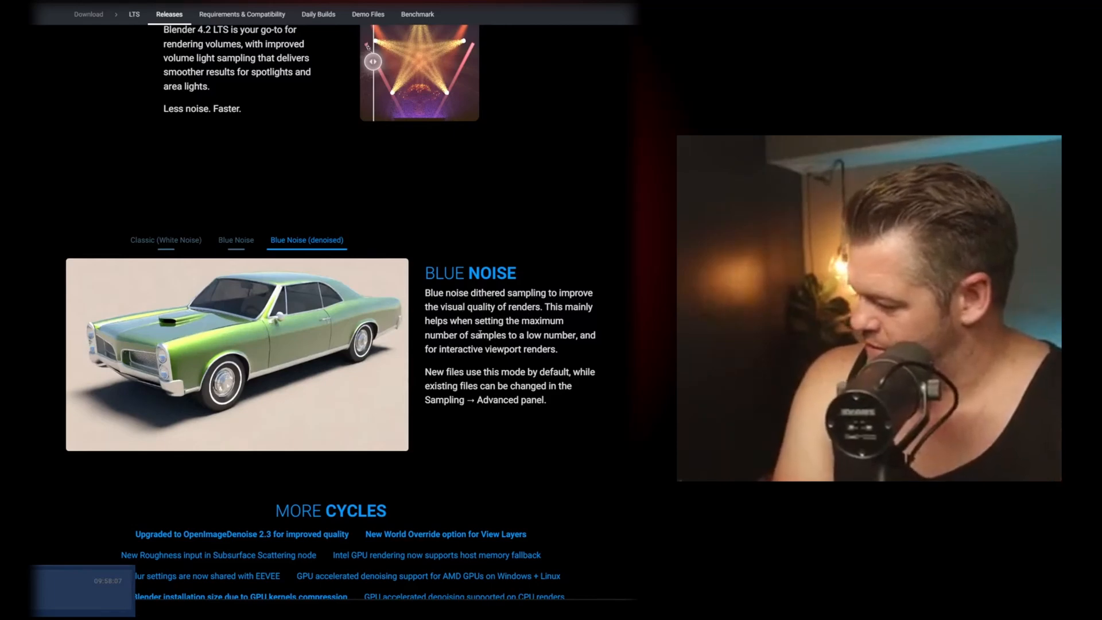
scroll("down", 3)
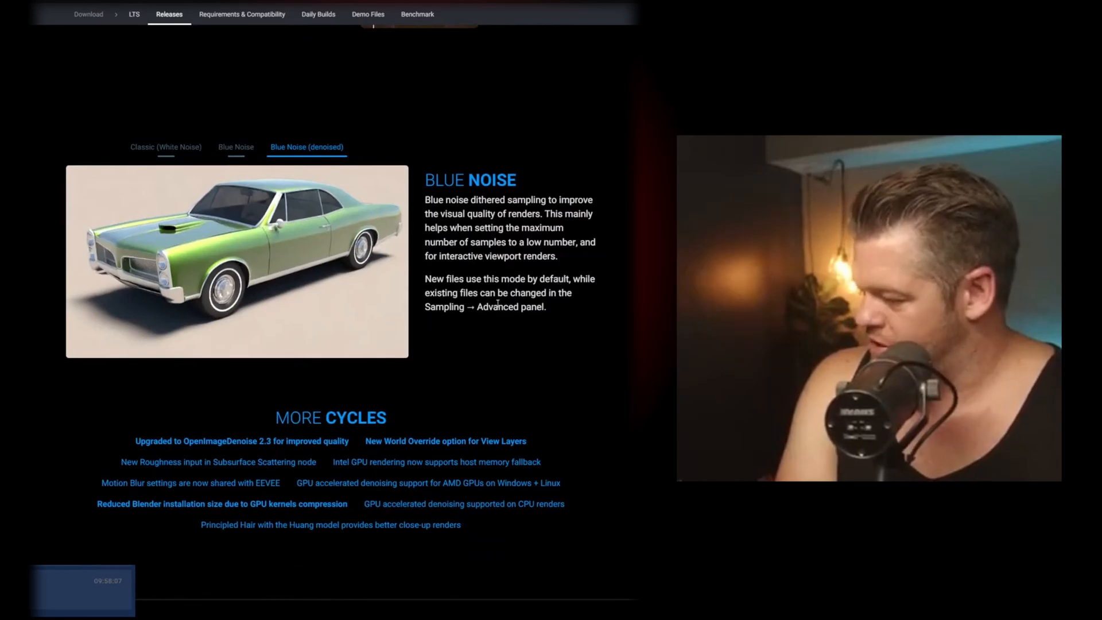
scroll("down", 3)
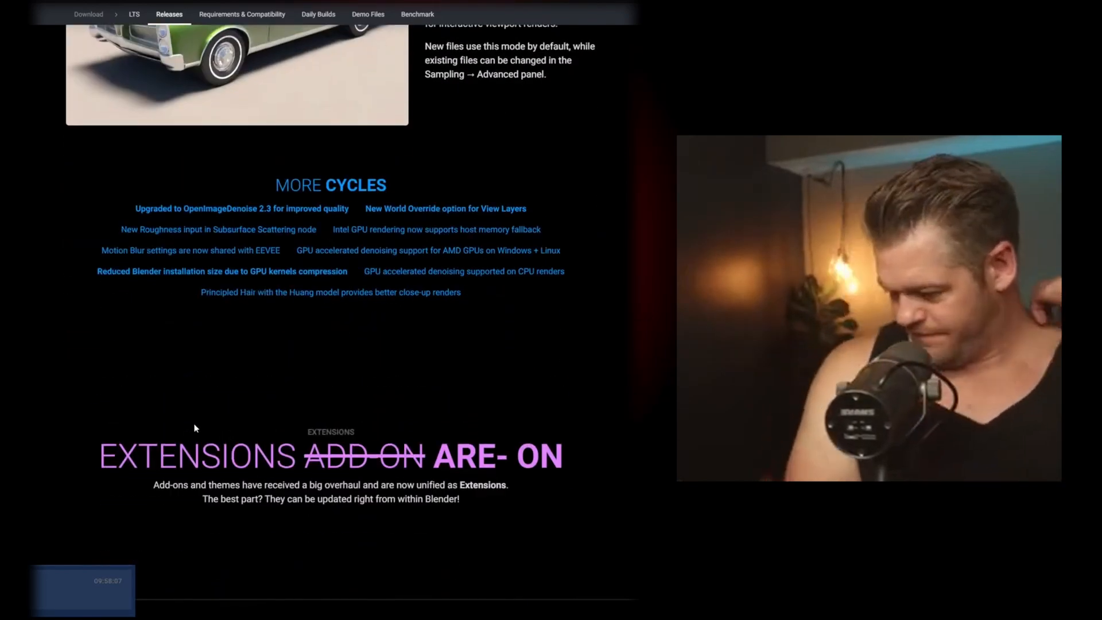
Step: Scroll through Easy Install, Stay Up-to-Date and Work Offline to Extensions Platform
scroll("down", 3)
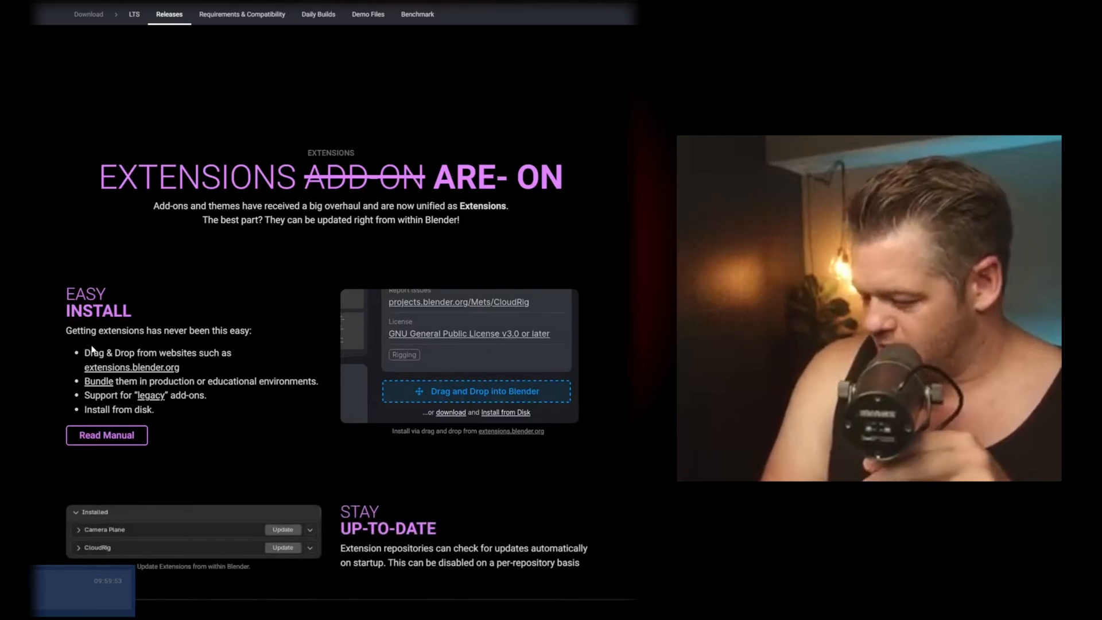
scroll("down", 3)
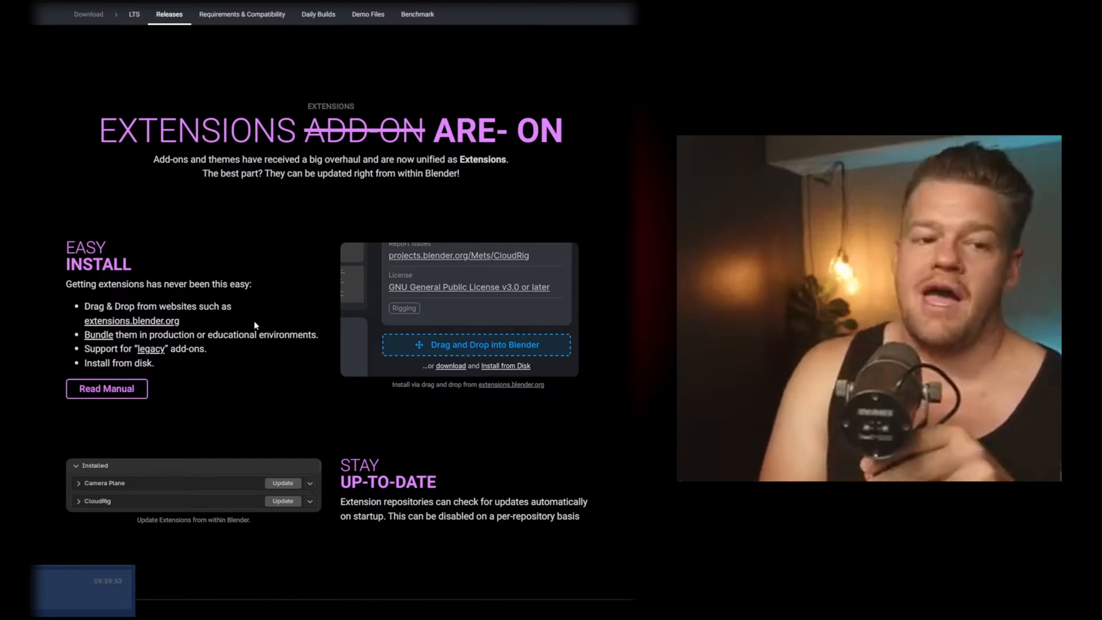
scroll("down", 3)
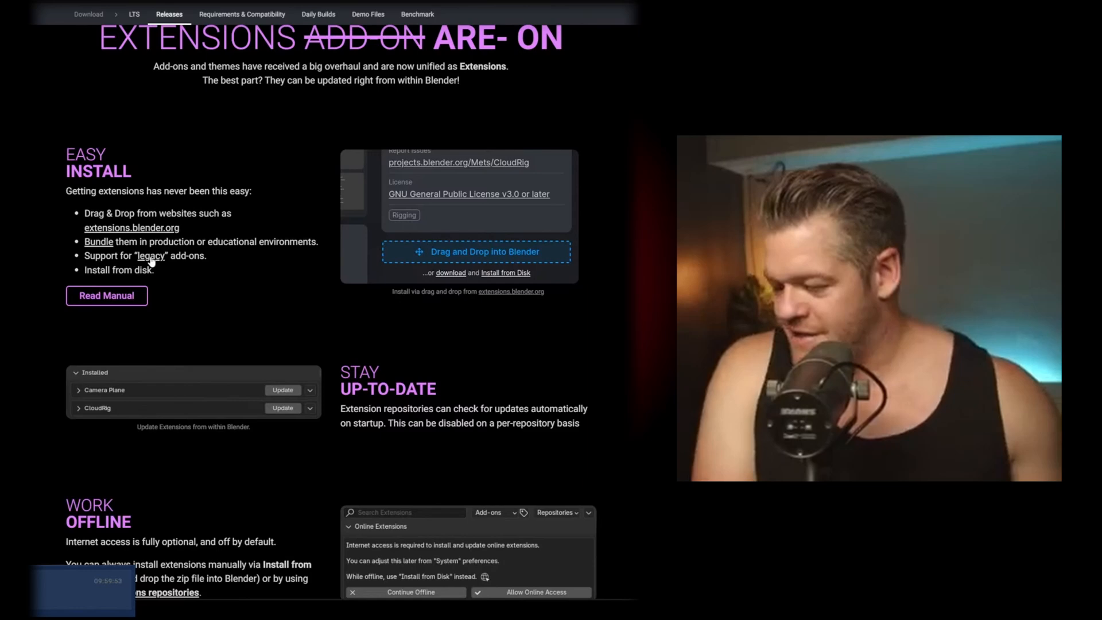
scroll("down", 3)
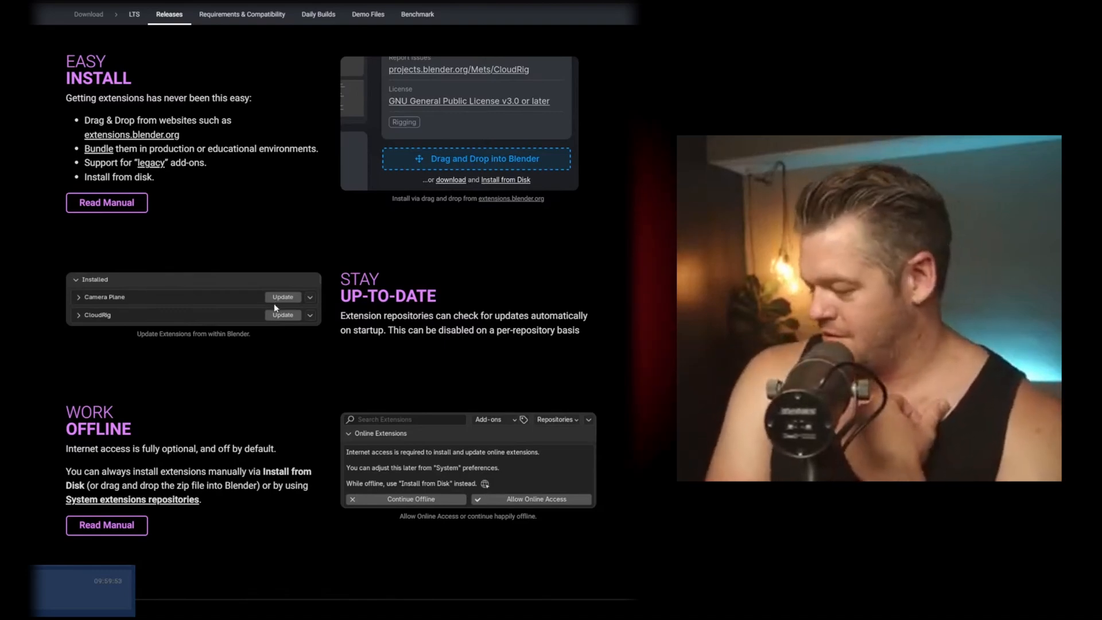
scroll("down", 3)
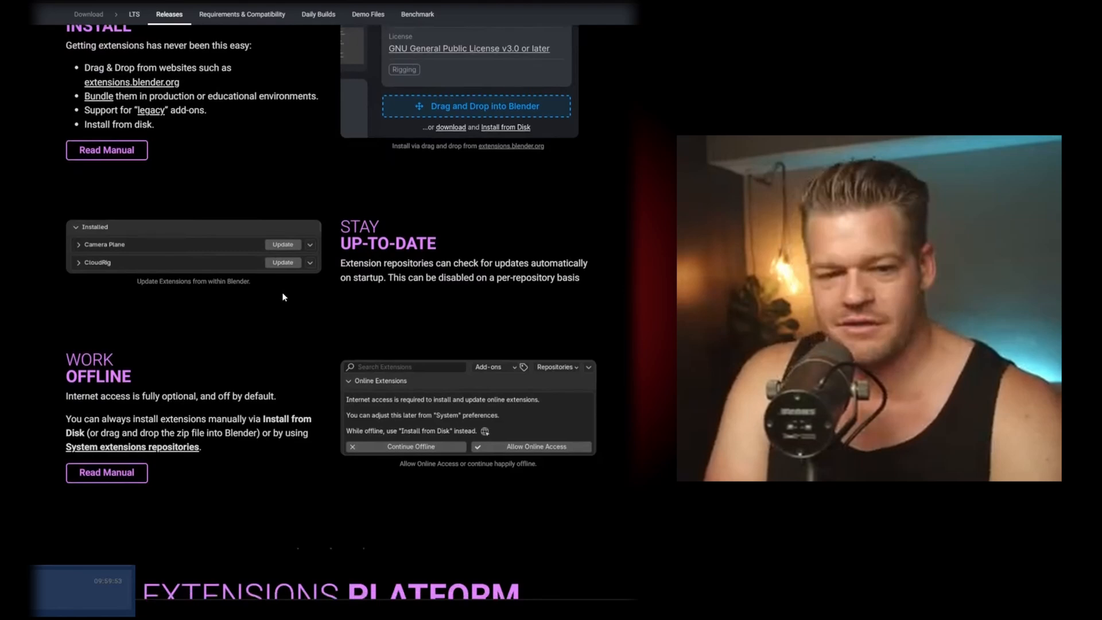
scroll("down", 3)
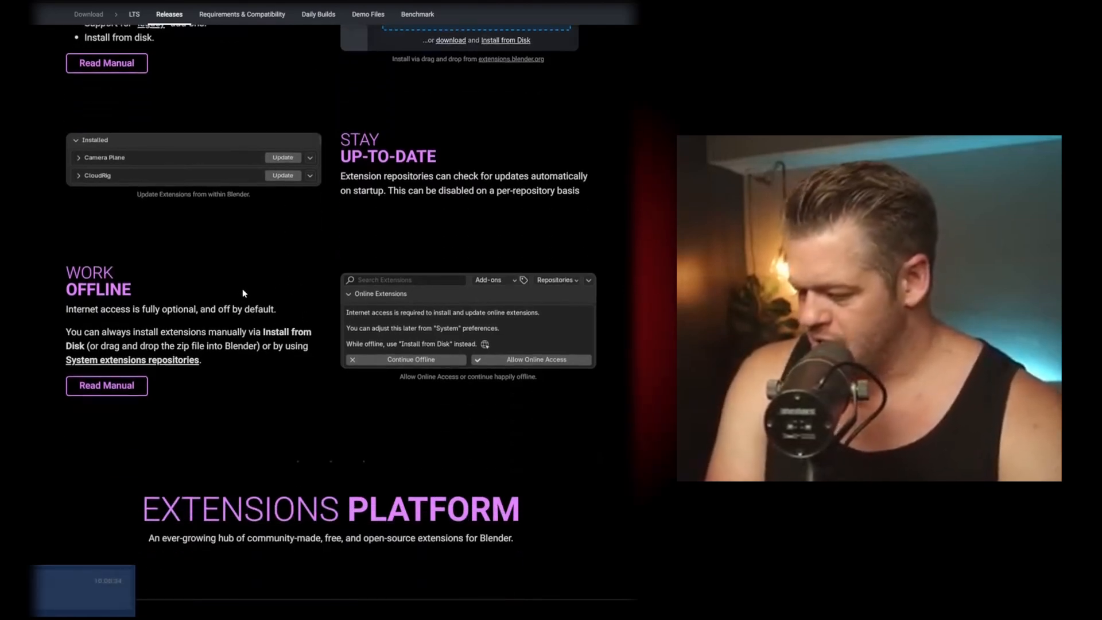
mouse_move(272, 284)
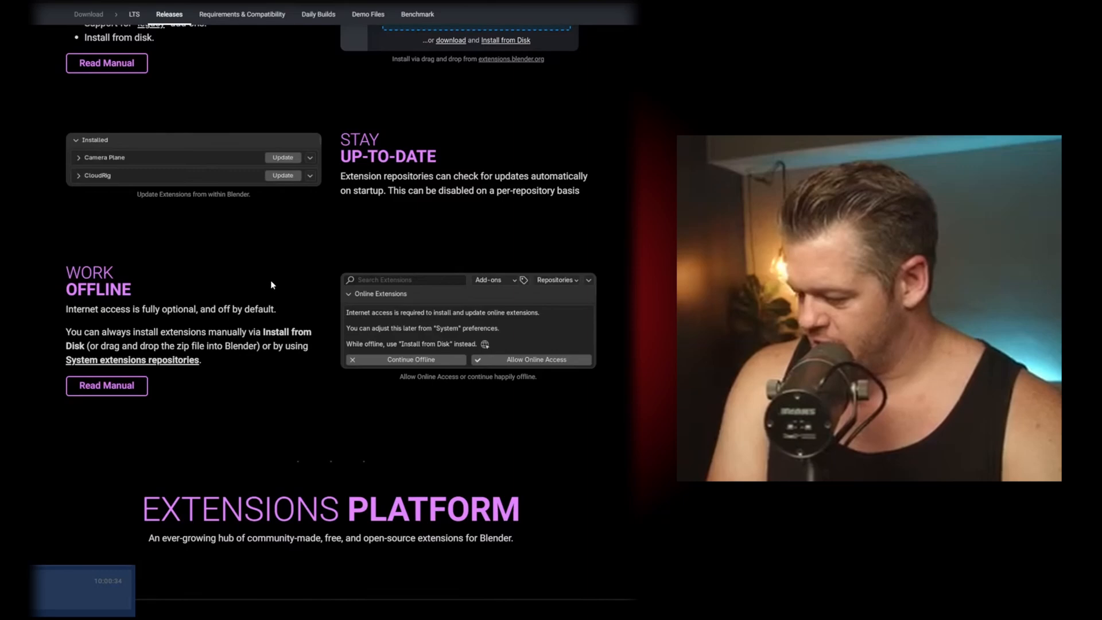
scroll("down", 3)
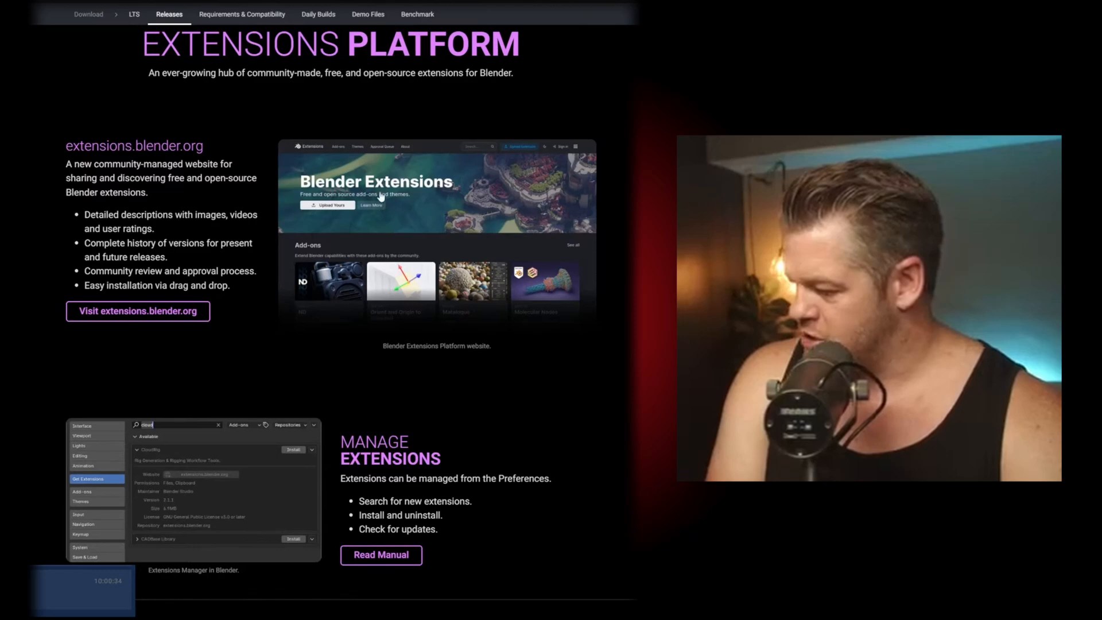
Step: Browse the Blender Extensions add-ons, then reach the notes' 'Drag, drop. Ready to go!' section
scroll("down", 3)
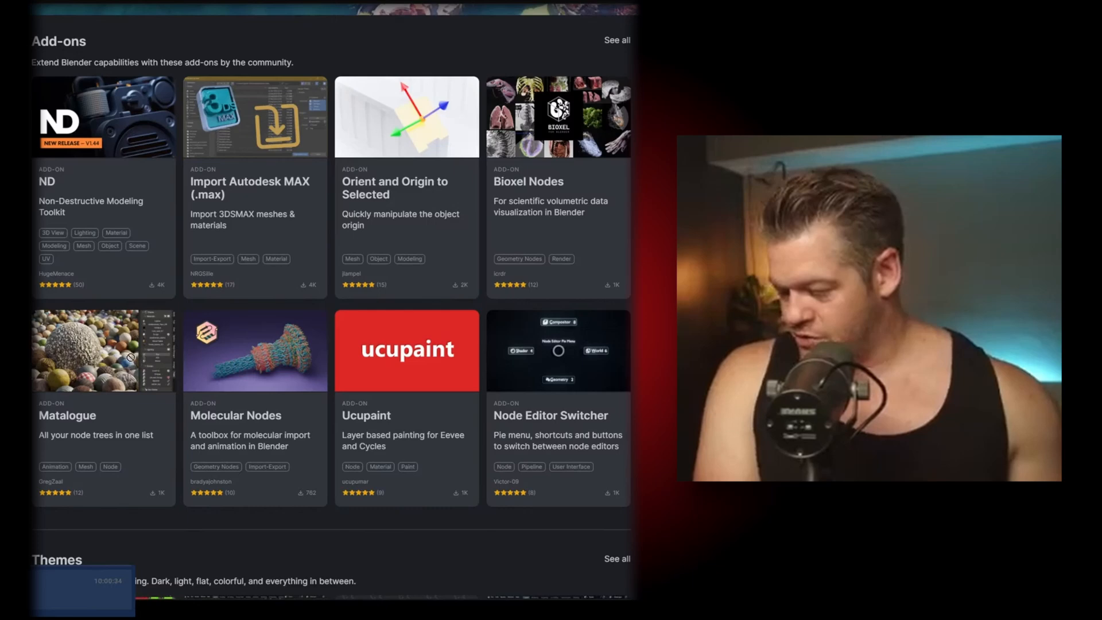
scroll("down", 3)
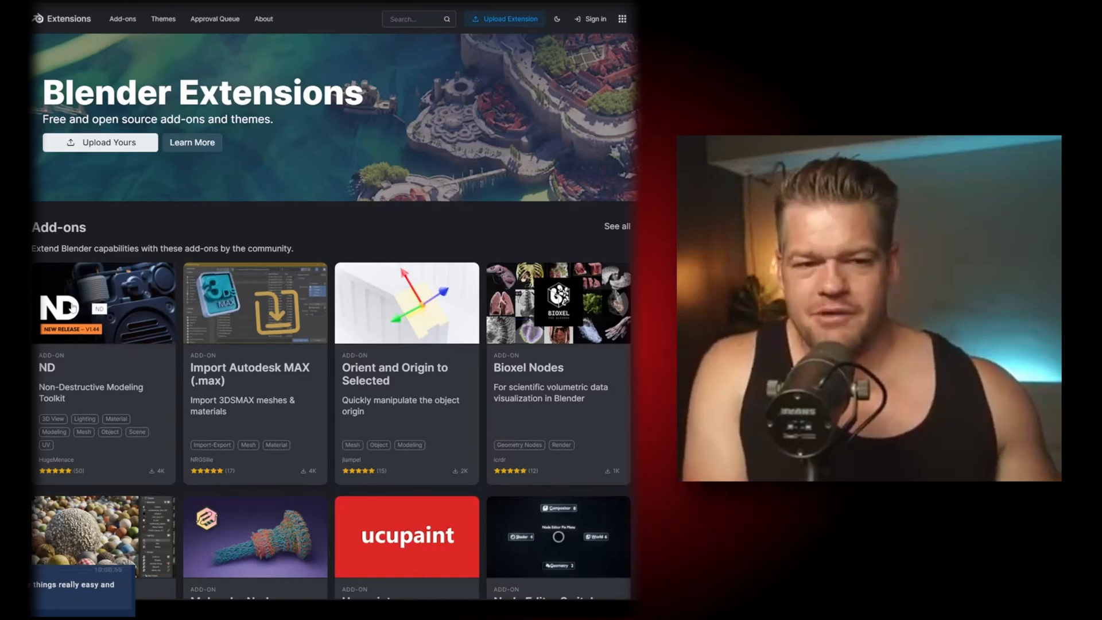
scroll("down", 3)
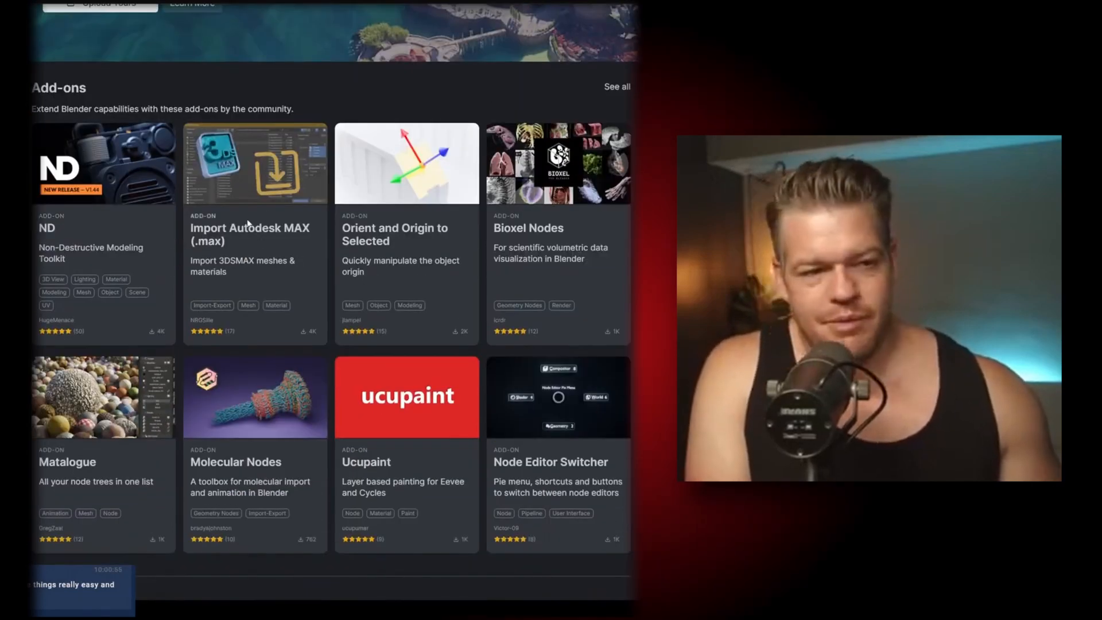
scroll("down", 3)
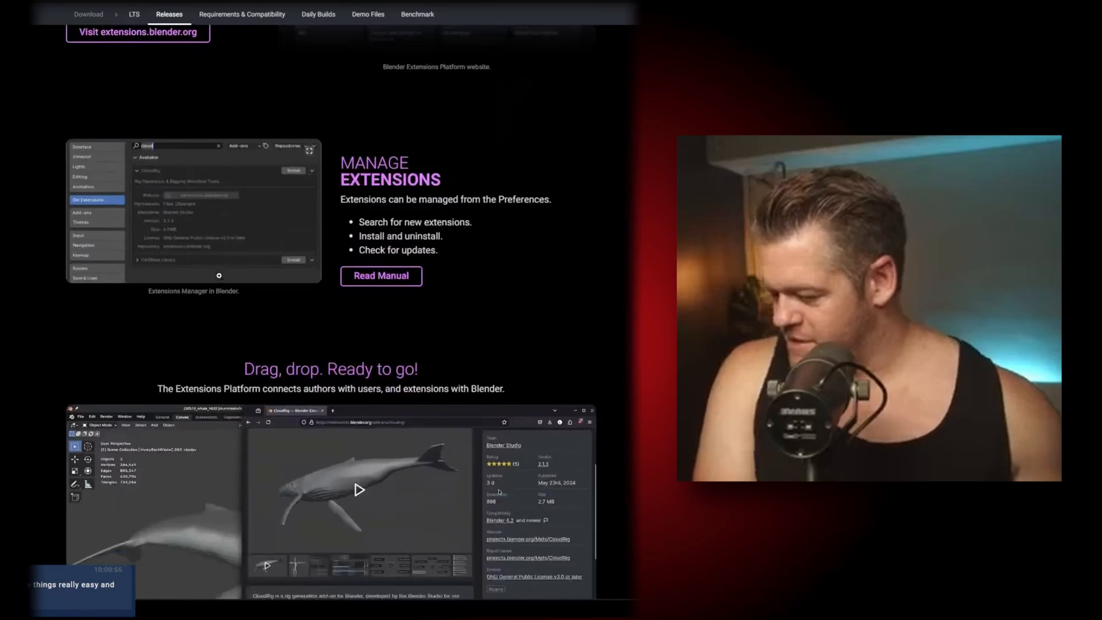
scroll("down", 3)
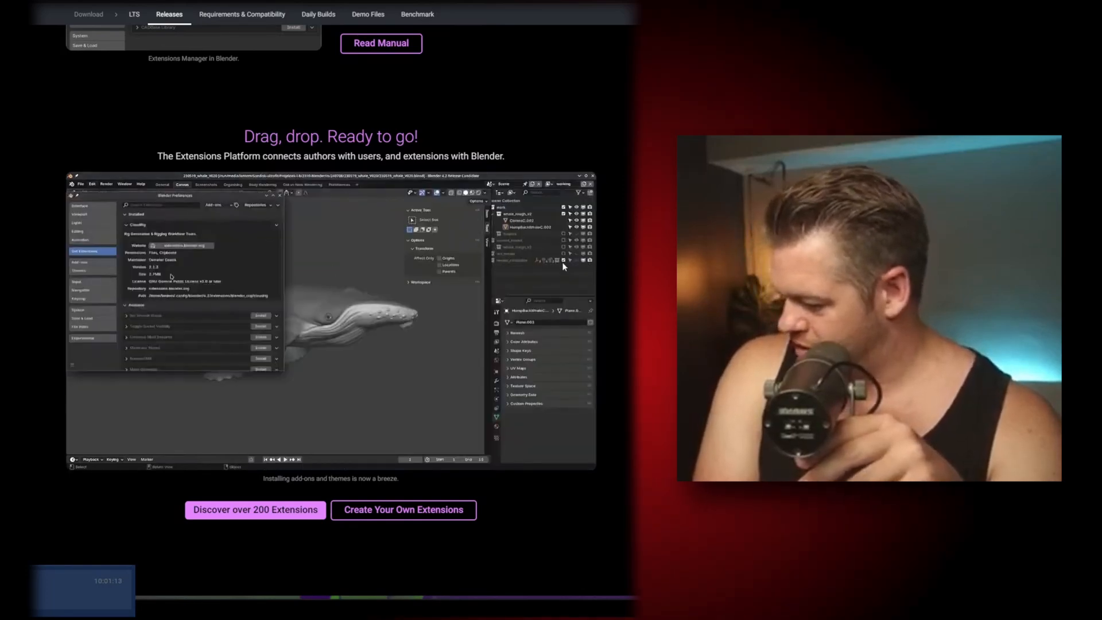
Step: Scroll down to the Khronos PBR Neutral Tone Mapper section
scroll("down", 3)
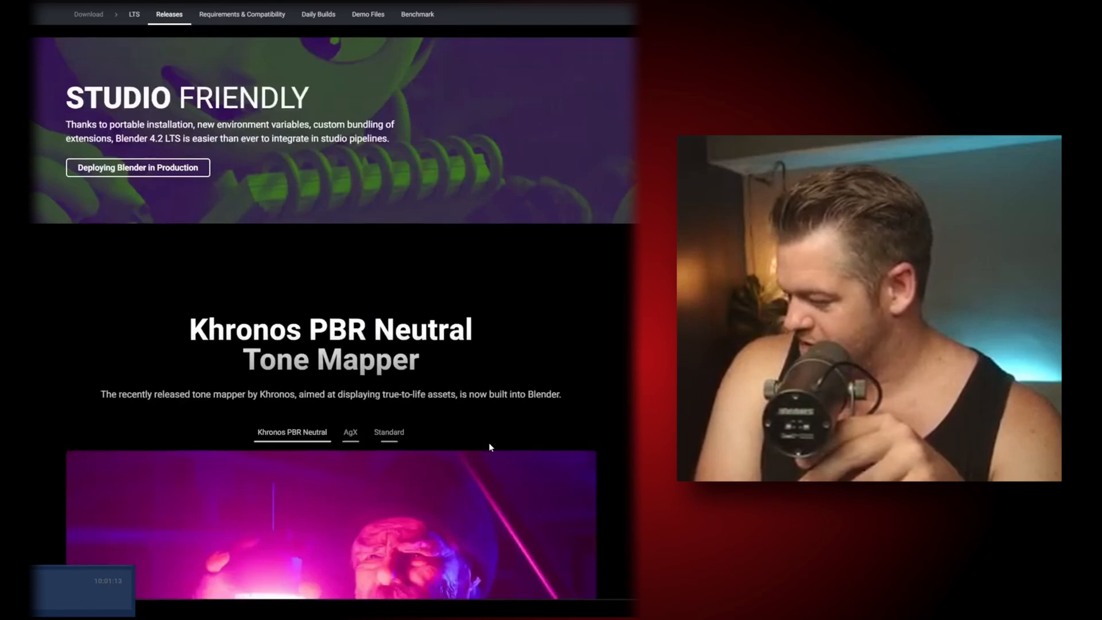
scroll("up", 3)
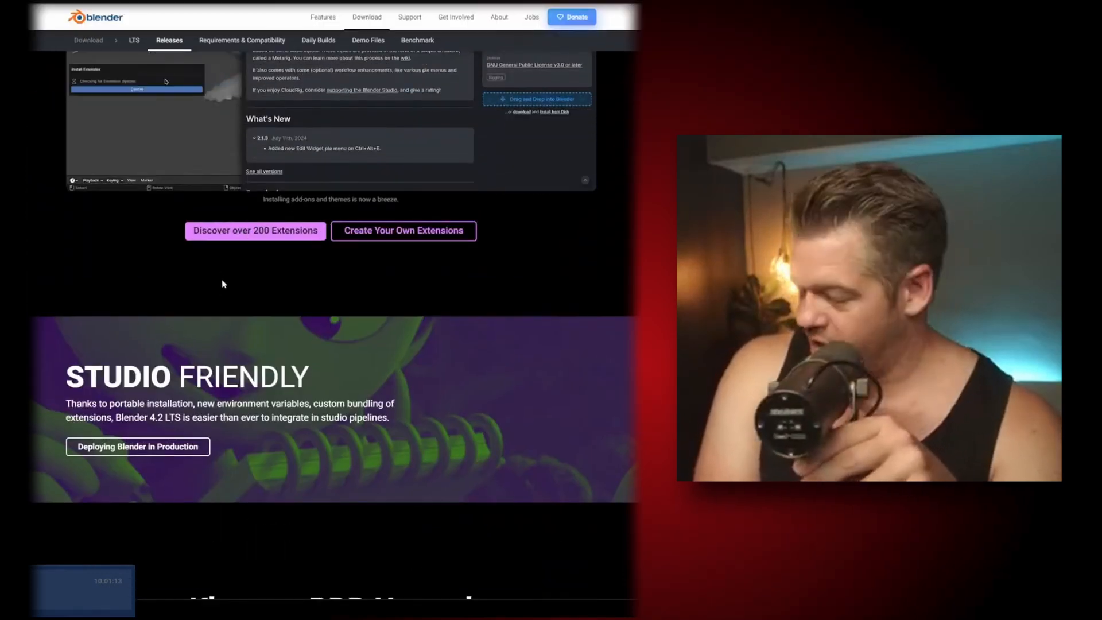
scroll("down", 3)
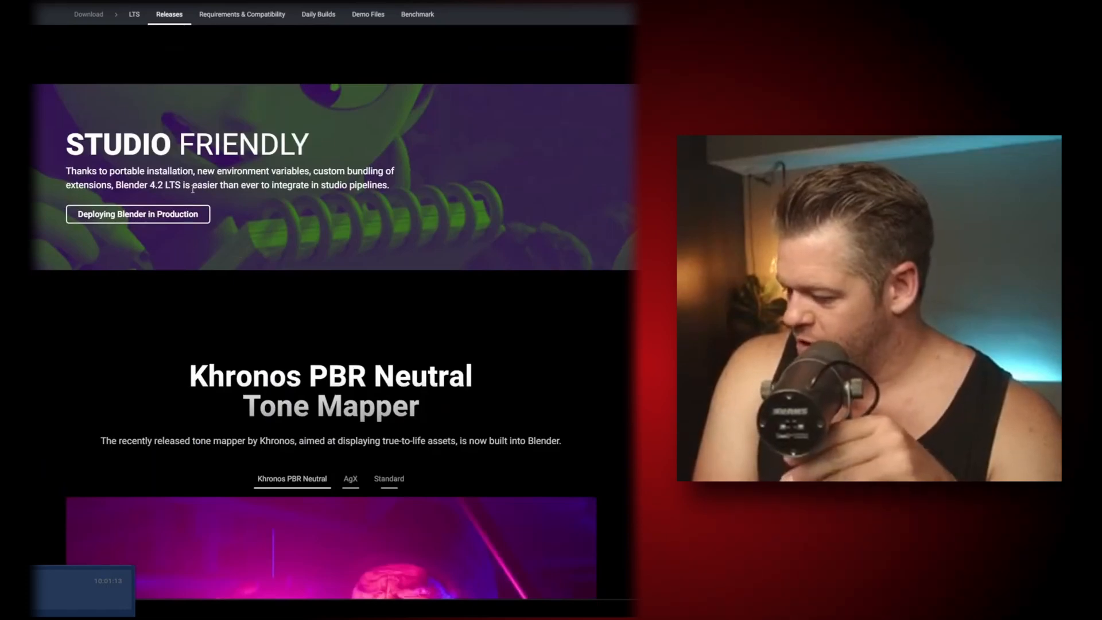
scroll("down", 3)
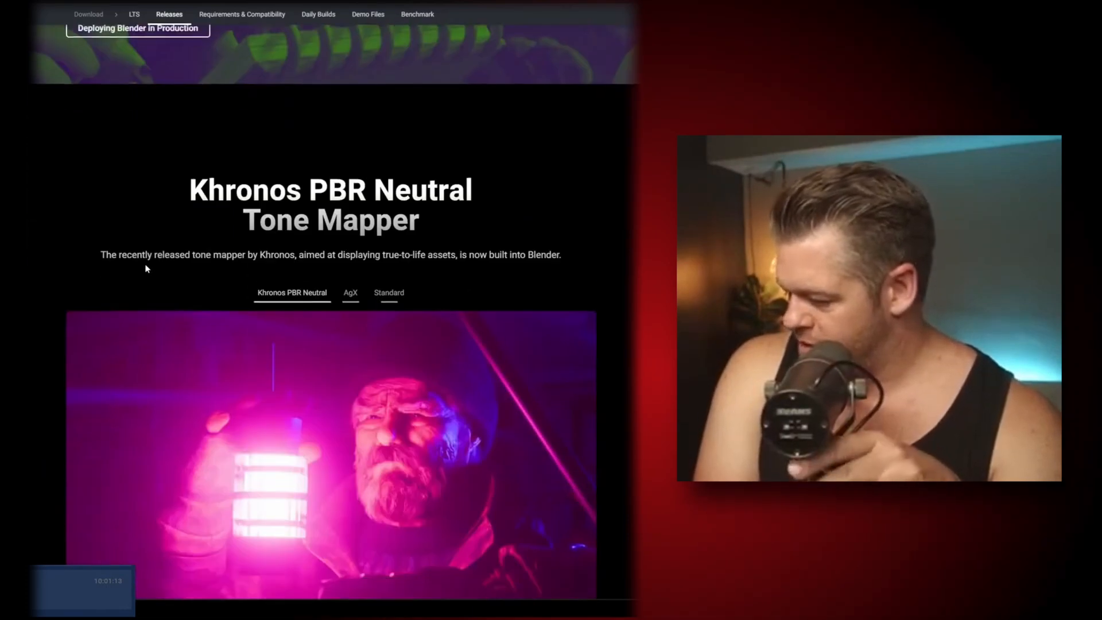
scroll("down", 3)
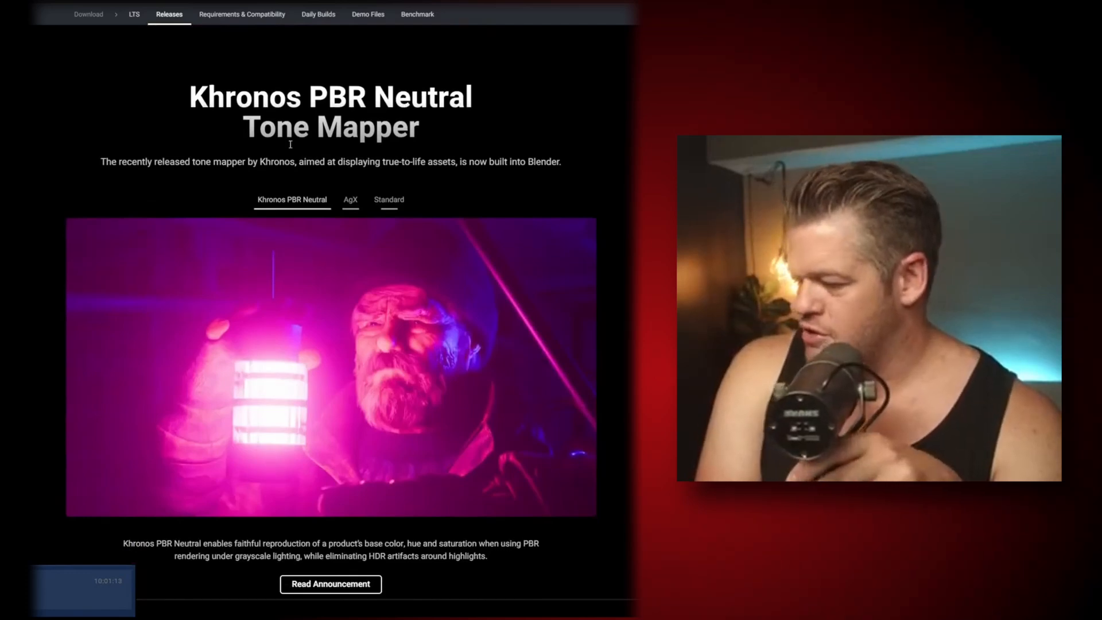
scroll("down", 3)
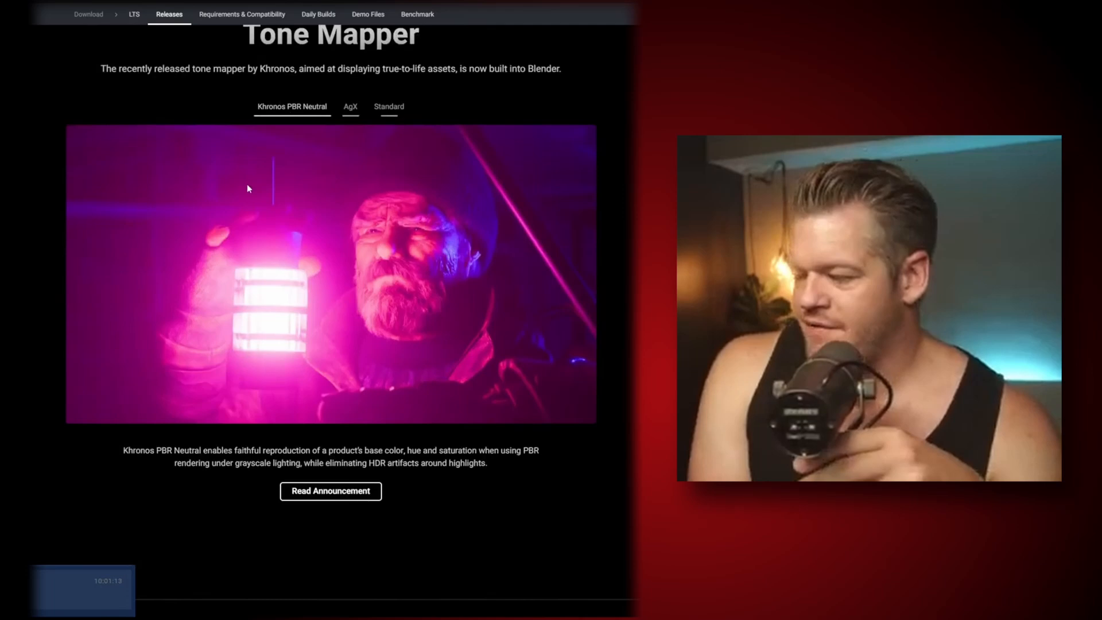
Step: Switch the example between Khronos PBR Neutral, AgX and Standard tone mappers
left_click(350, 106)
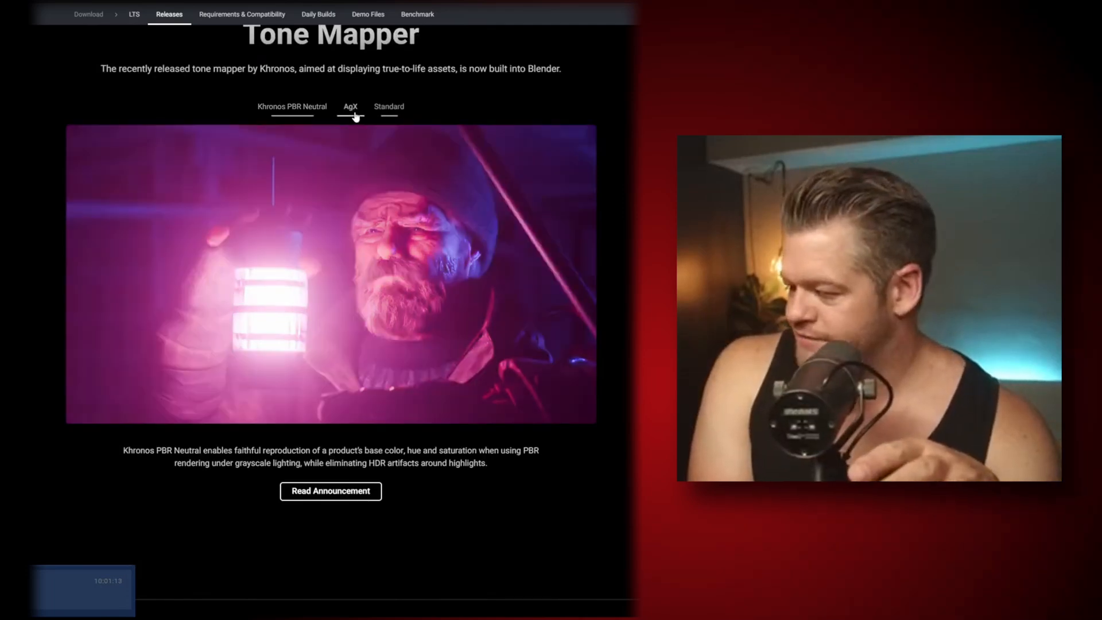
left_click(290, 106)
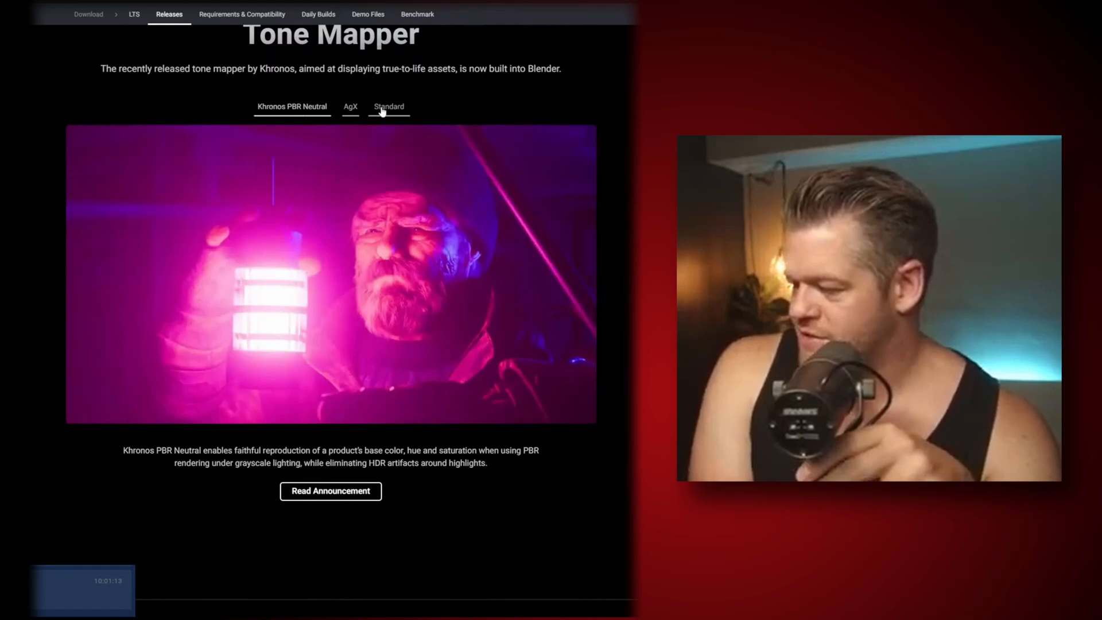
left_click(388, 106)
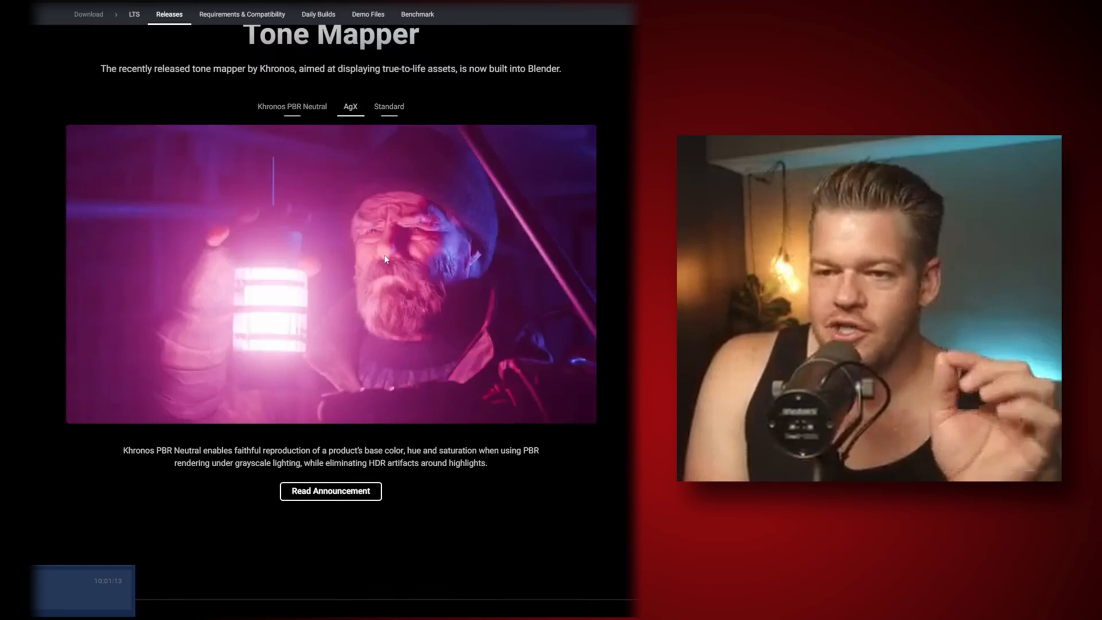
mouse_move(282, 115)
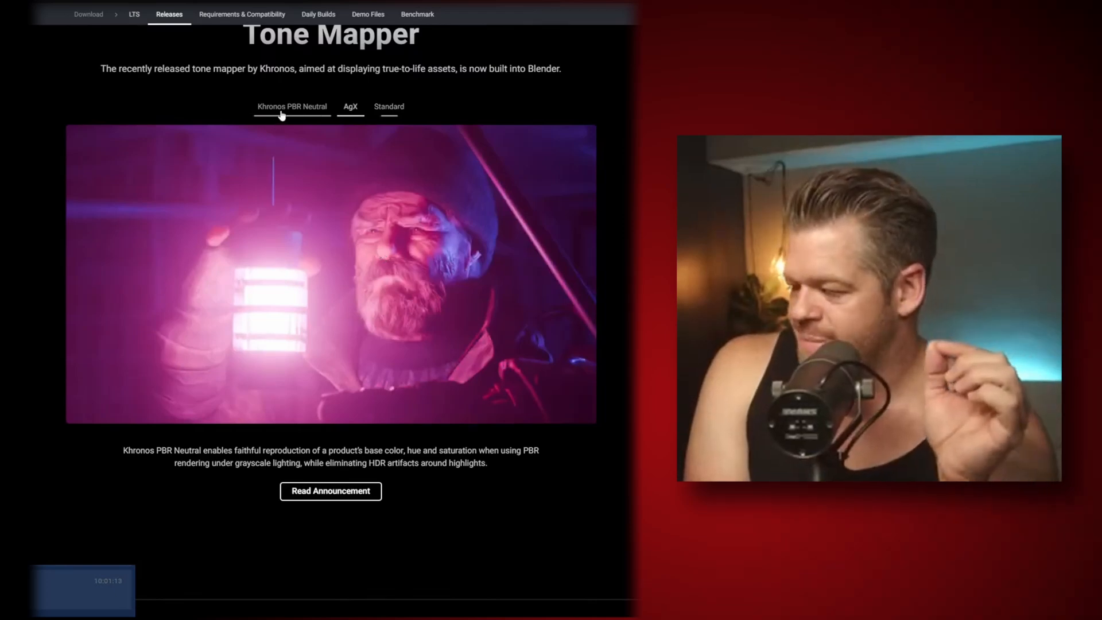
left_click(291, 107)
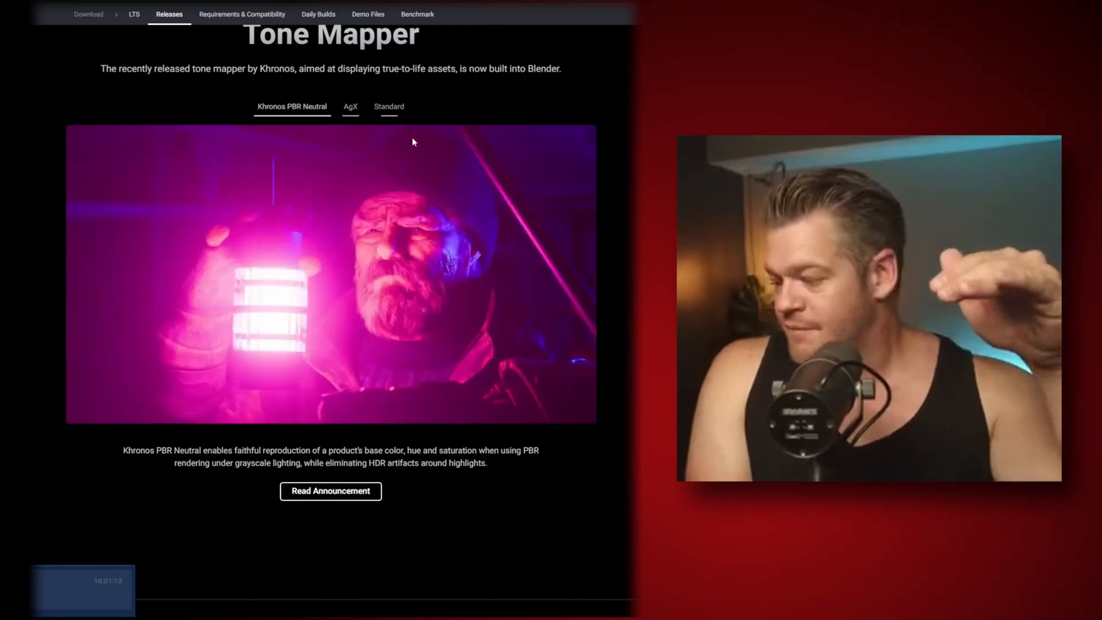
left_click(350, 107)
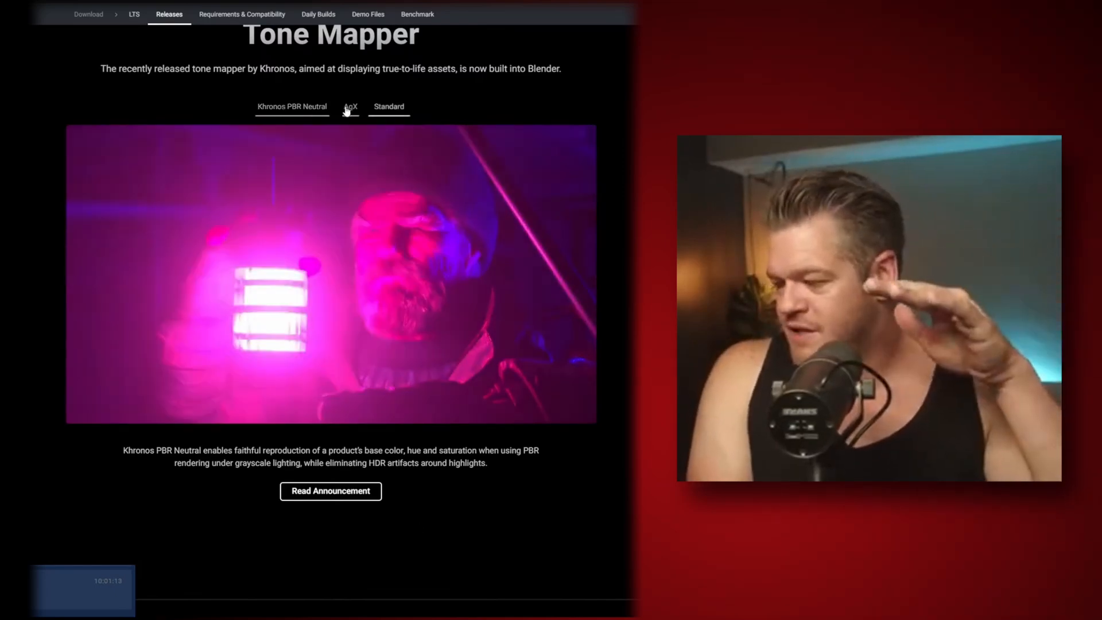
left_click(351, 106)
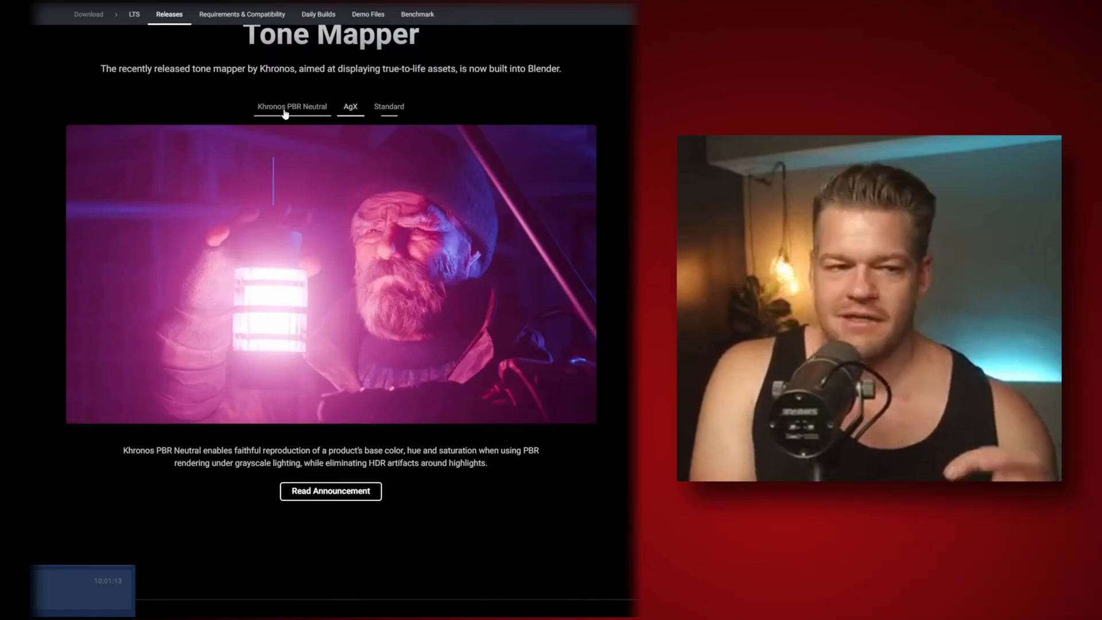
Step: Scroll past the Draw the Line and Complete Toolset sculpting sections to Enter the Matrix
scroll("down", 3)
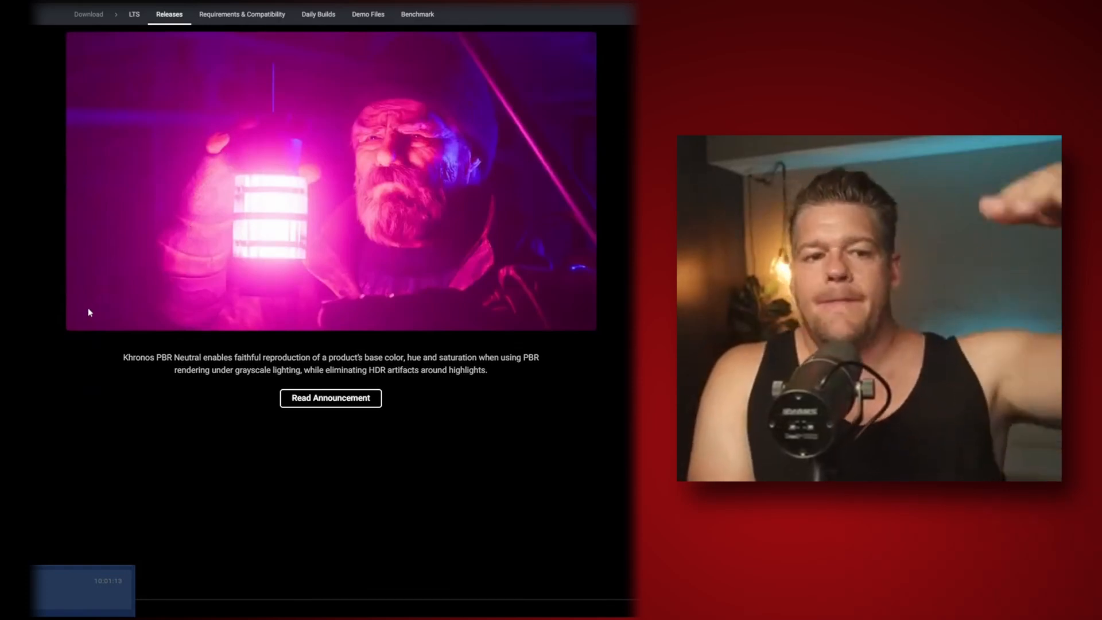
scroll("down", 3)
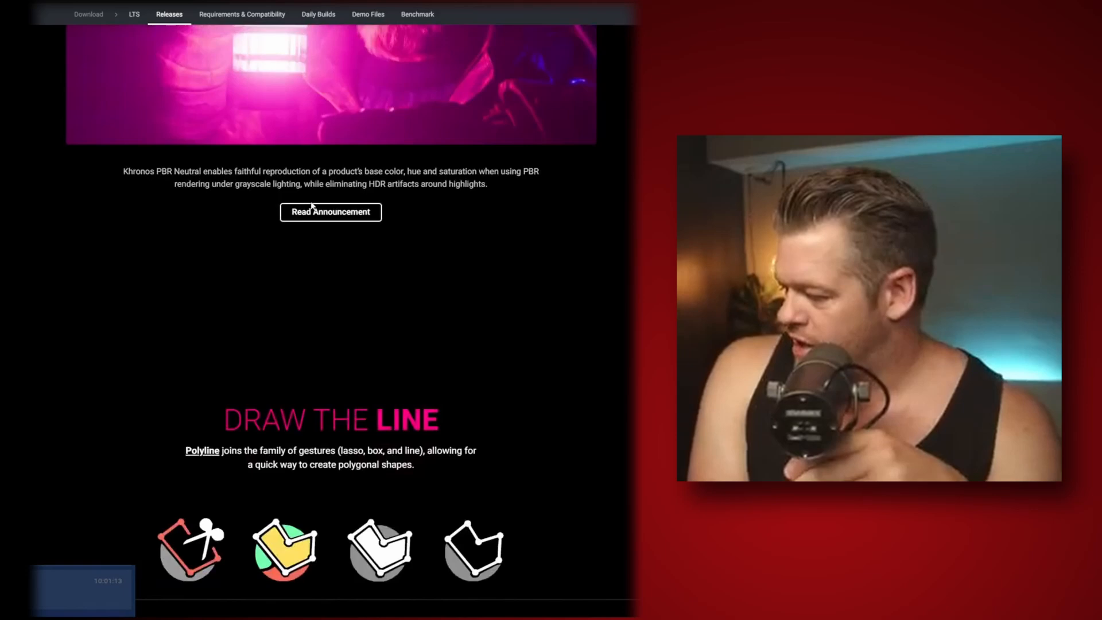
scroll("down", 3)
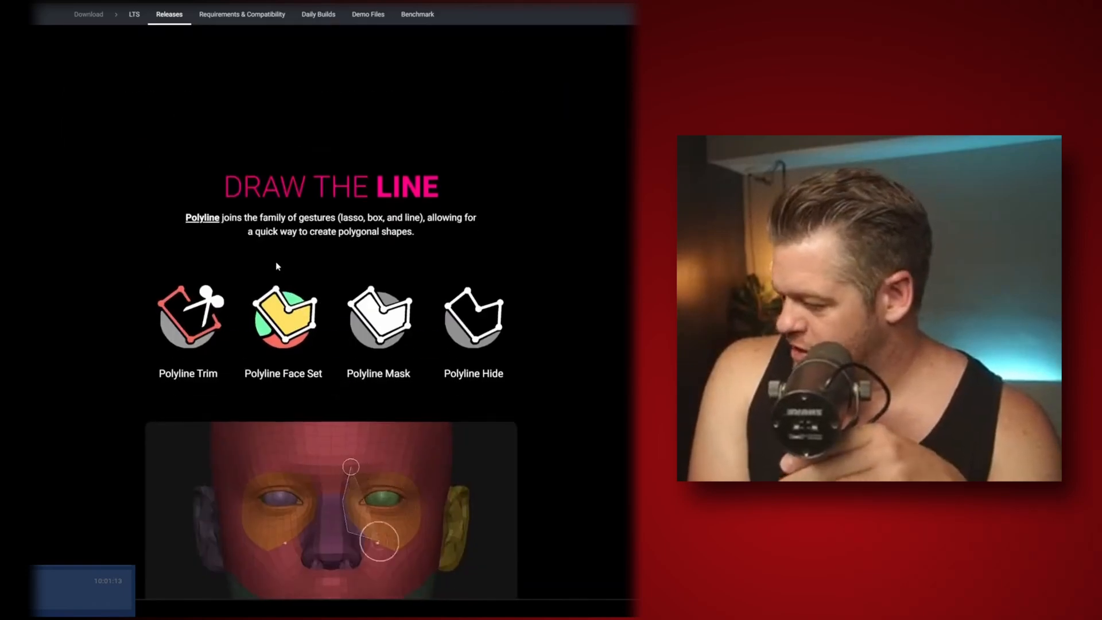
scroll("down", 3)
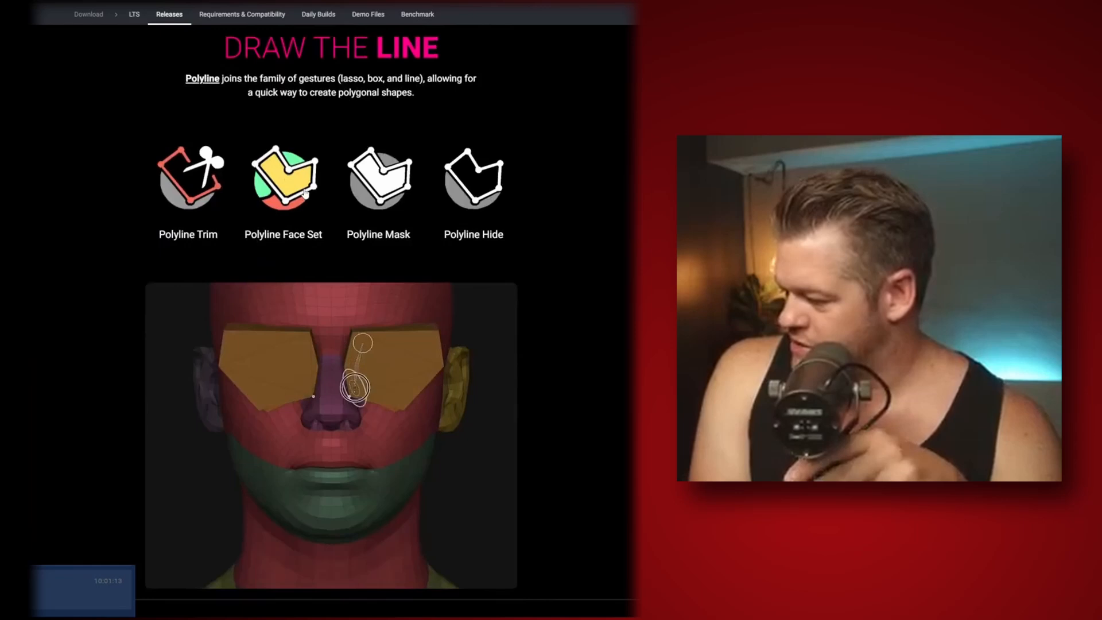
scroll("down", 3)
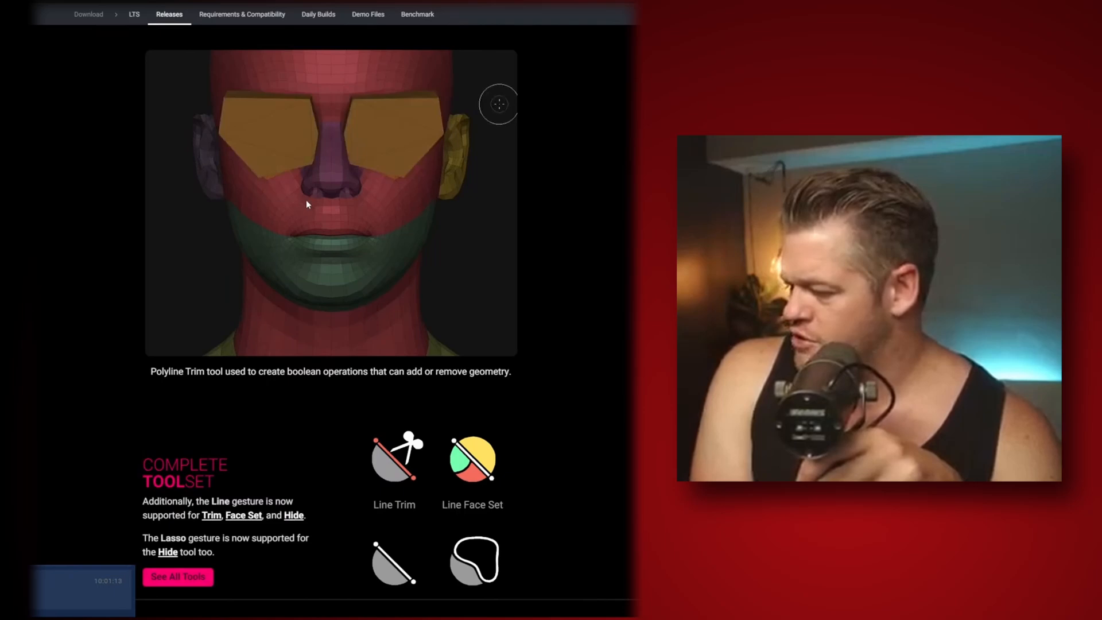
scroll("down", 3)
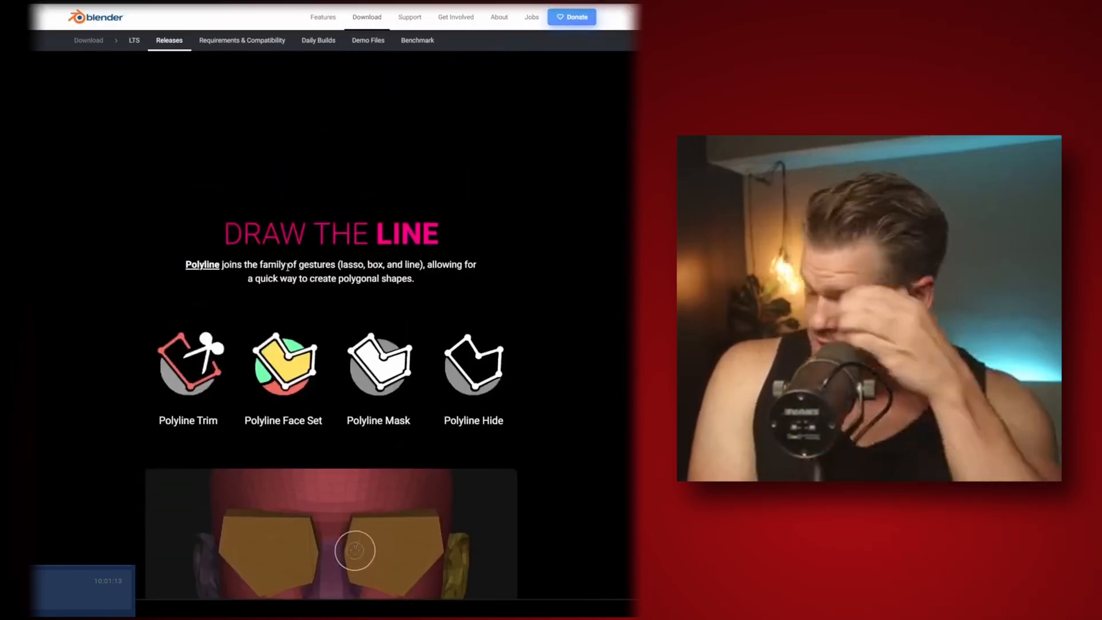
scroll("down", 3)
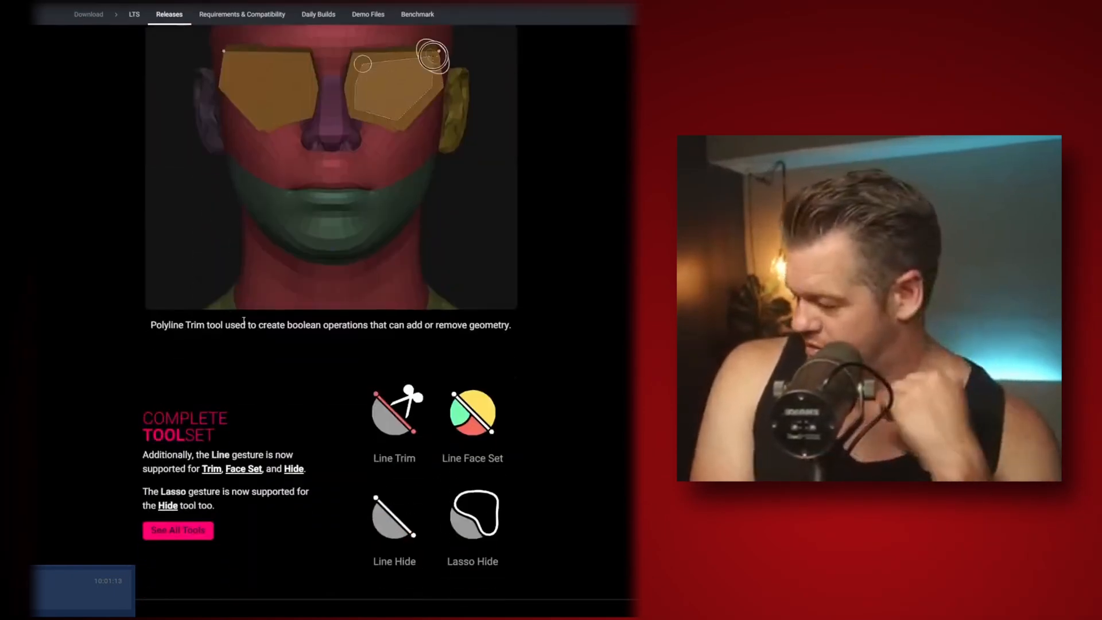
scroll("down", 3)
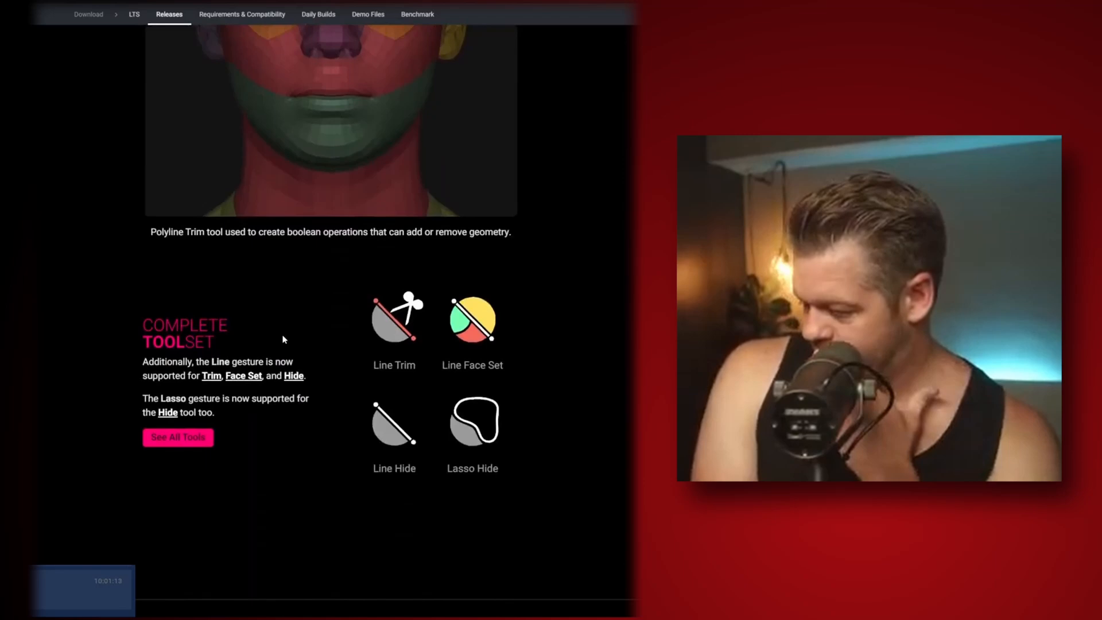
scroll("down", 3)
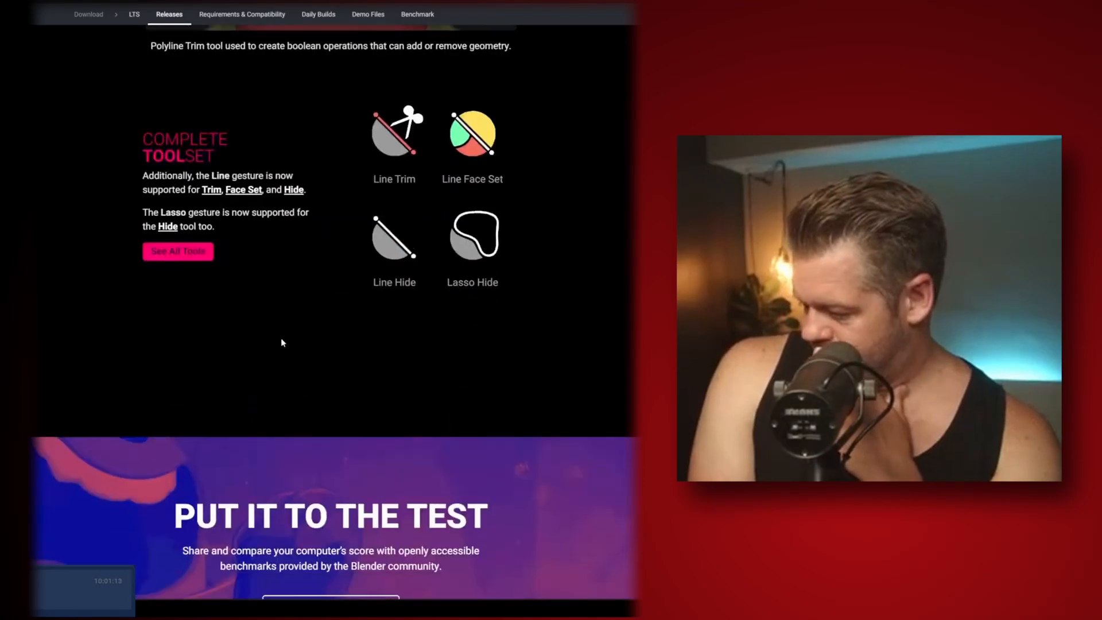
scroll("down", 3)
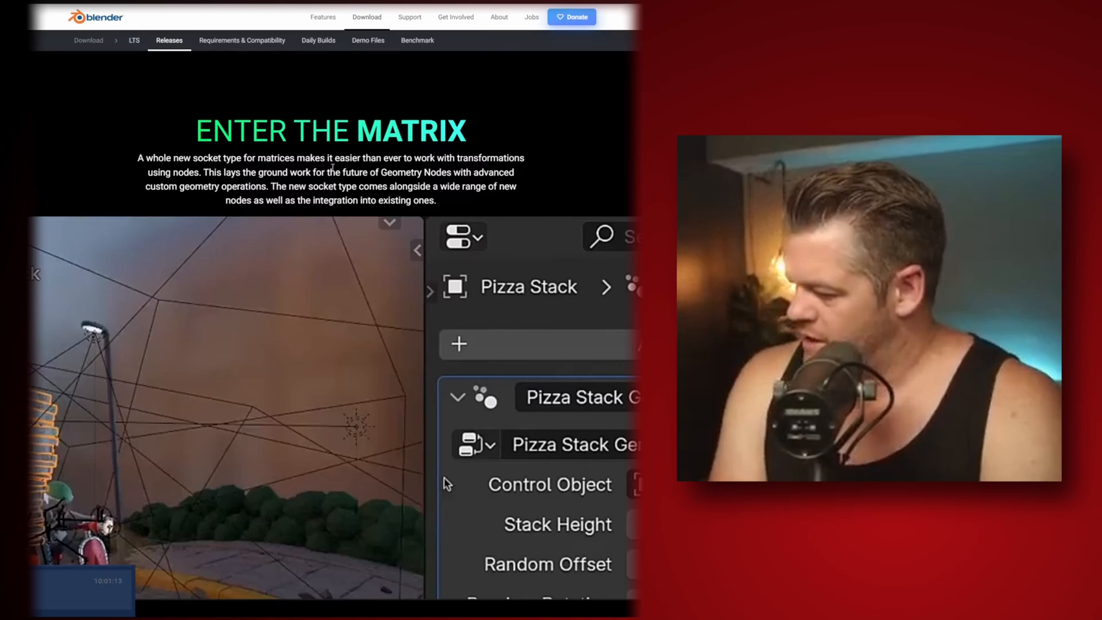
mouse_move(288, 221)
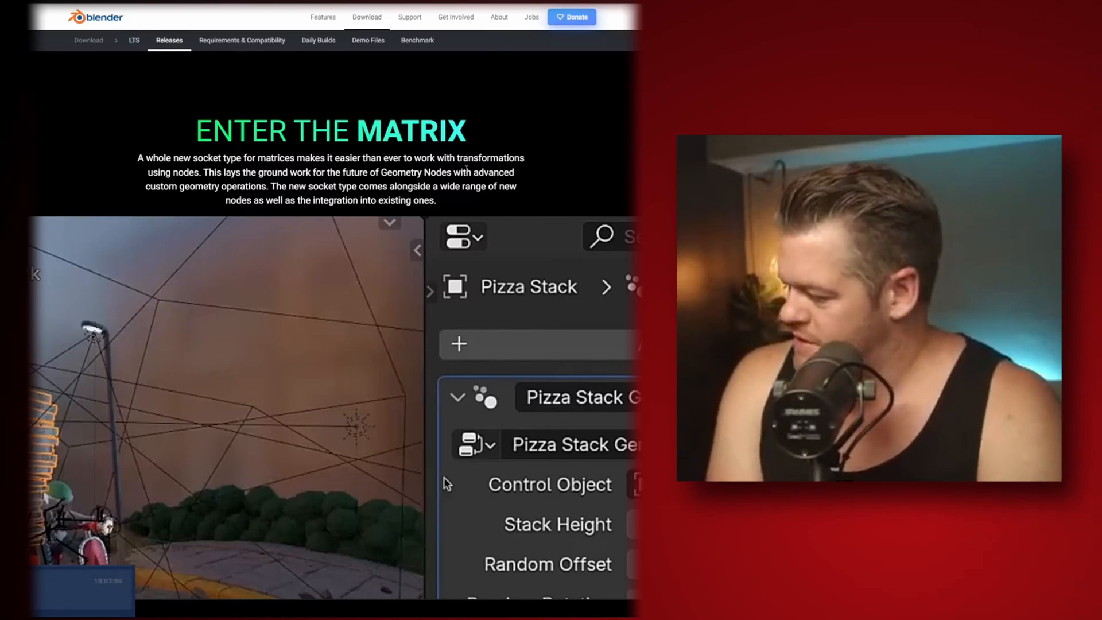
Step: Scroll past Enter the Matrix, Node Tools and More Geometry Nodes to Sequencer
scroll("down", 3)
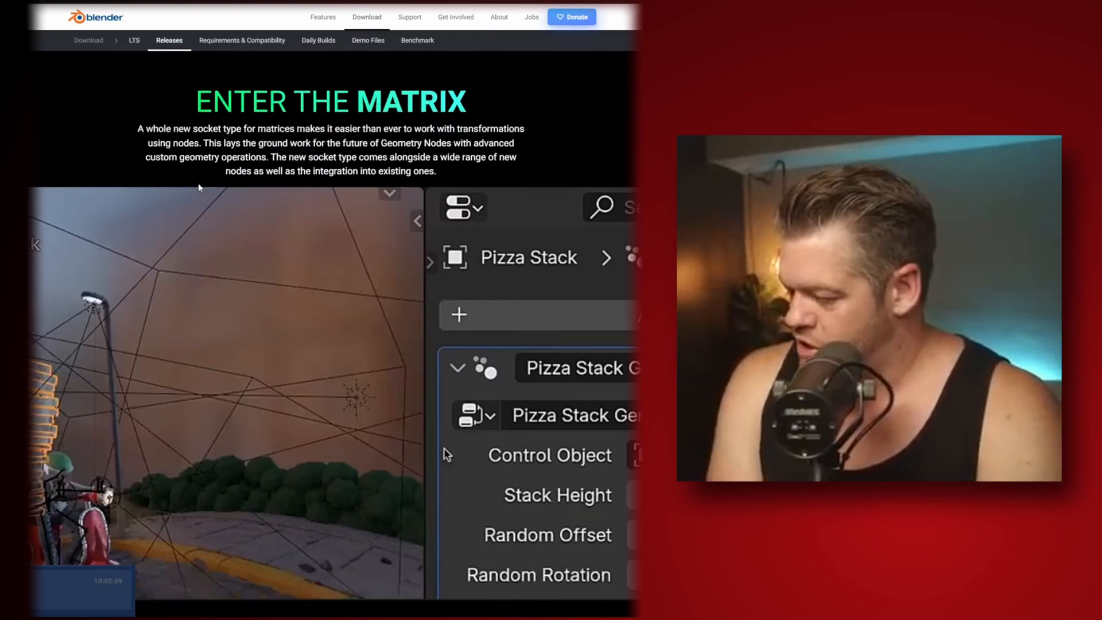
scroll("down", 3)
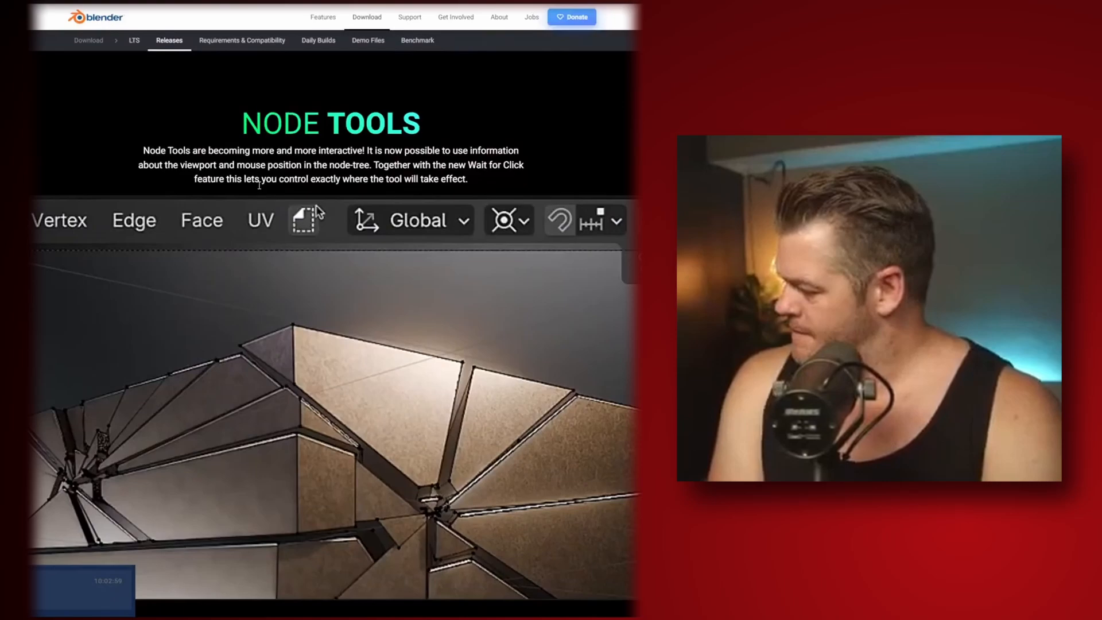
scroll("down", 3)
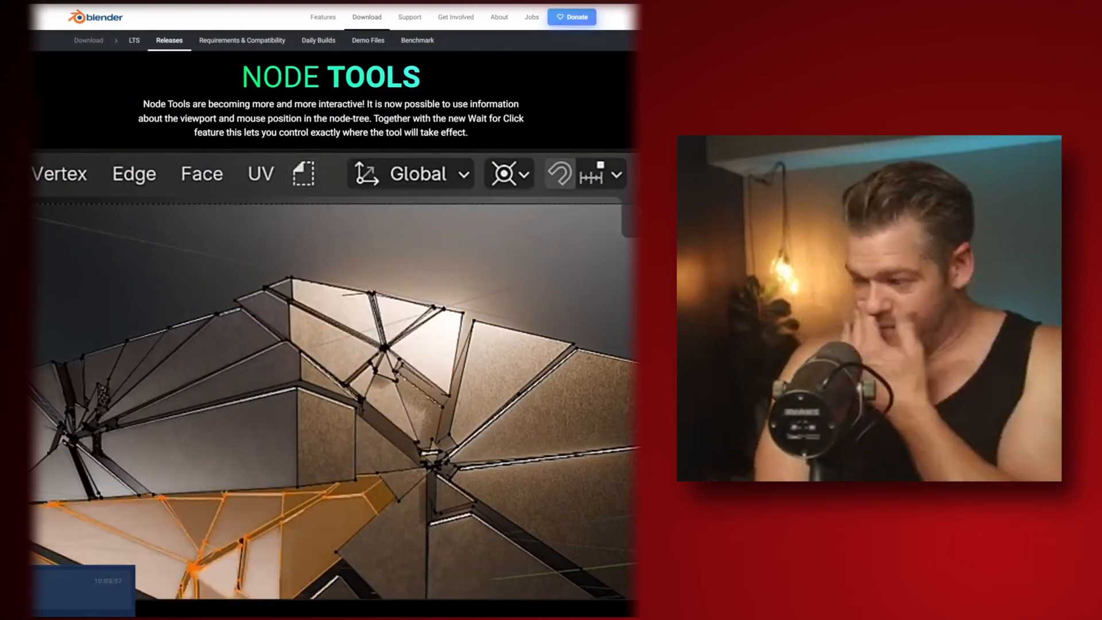
scroll("down", 3)
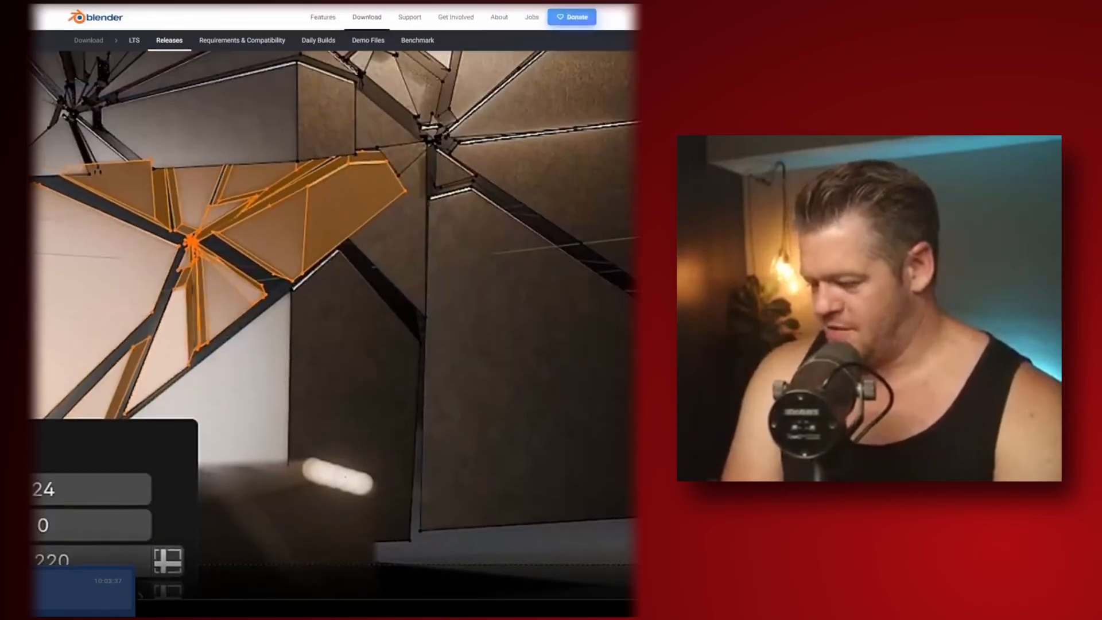
scroll("down", 3)
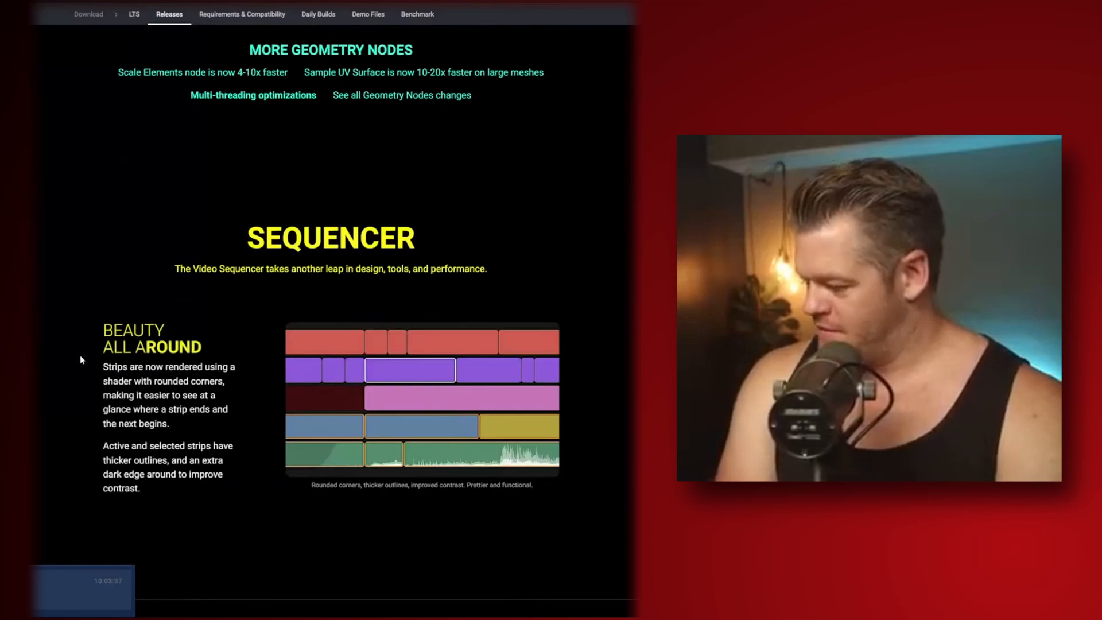
Step: Scroll through the Sequencer, Industry Ready and Collection Exporters sections
scroll("down", 3)
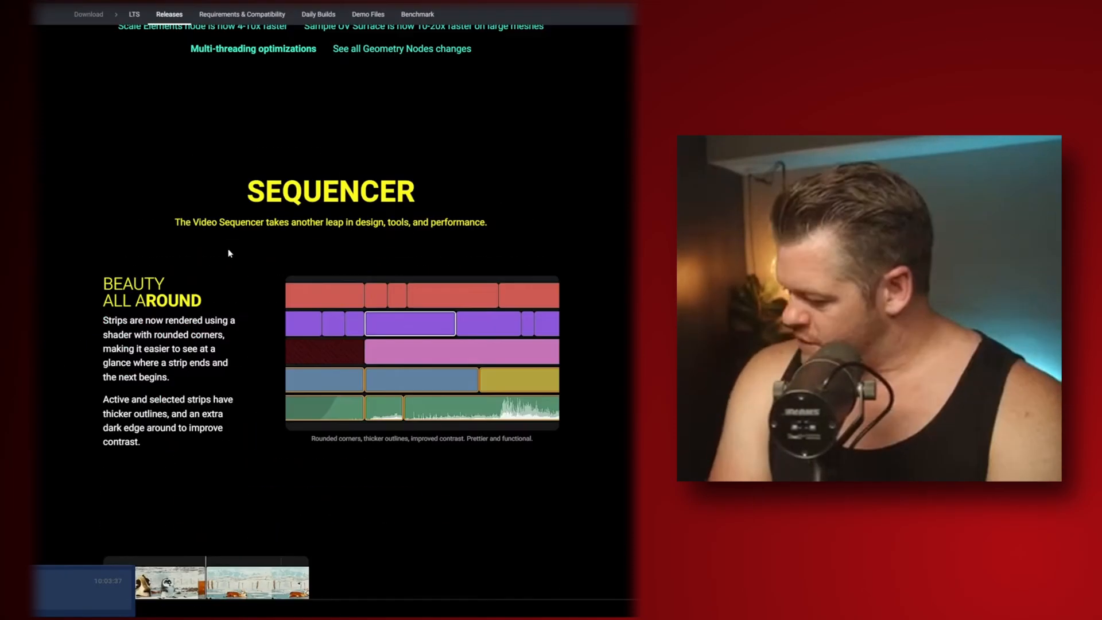
scroll("down", 3)
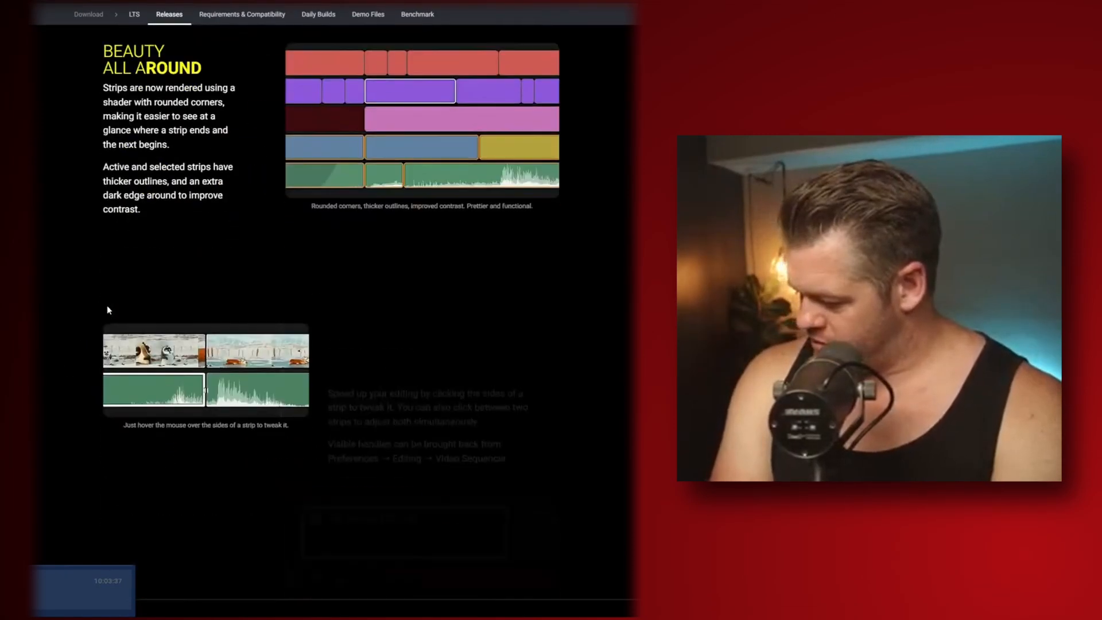
scroll("down", 3)
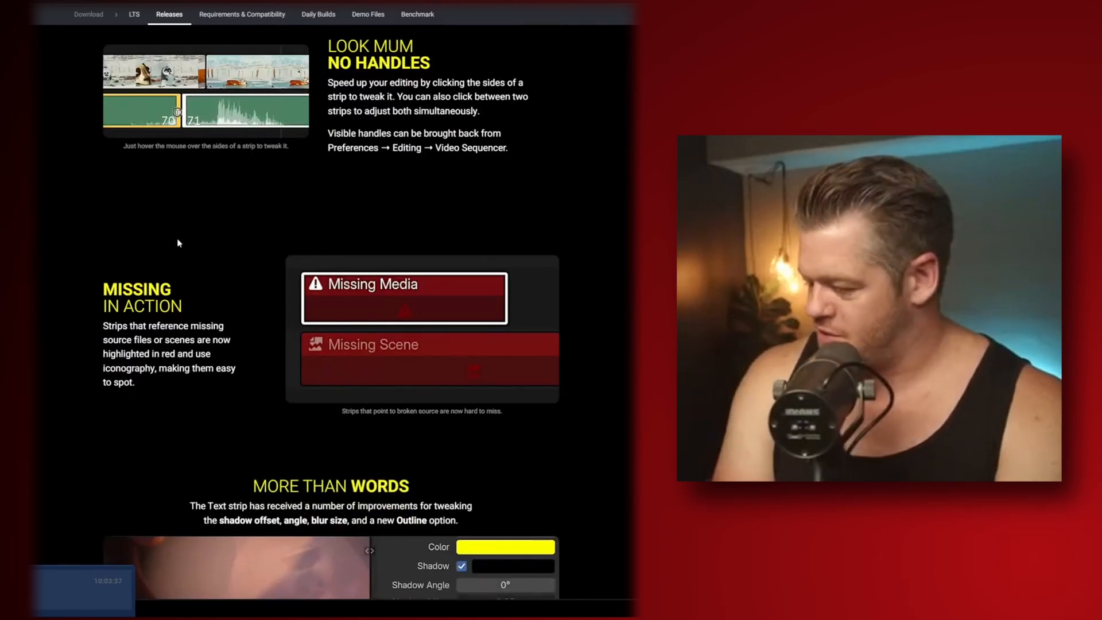
scroll("down", 3)
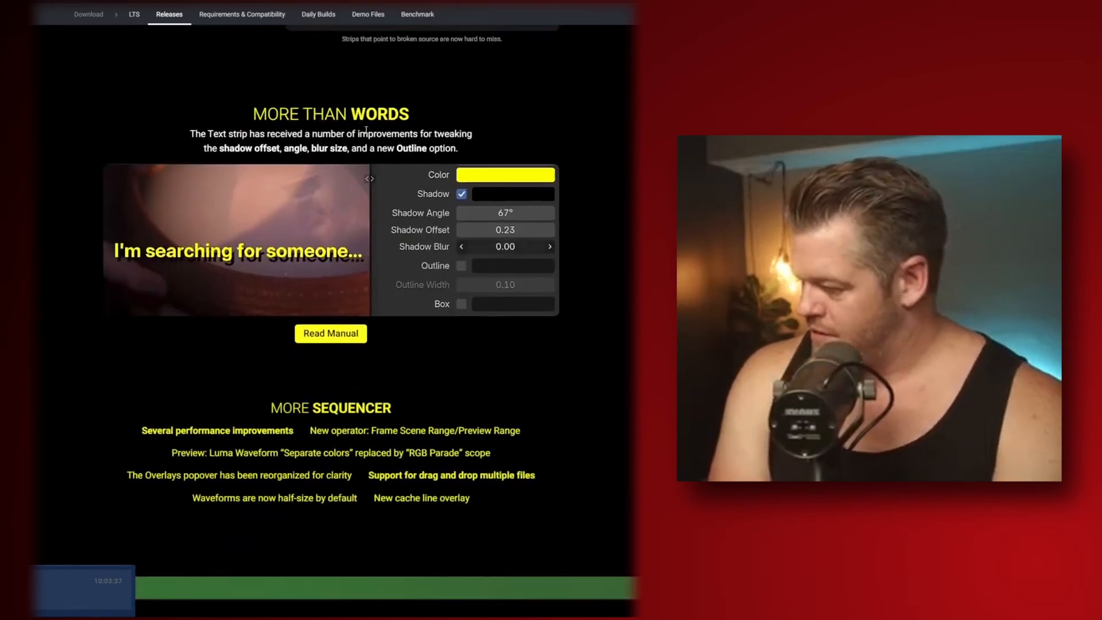
scroll("down", 3)
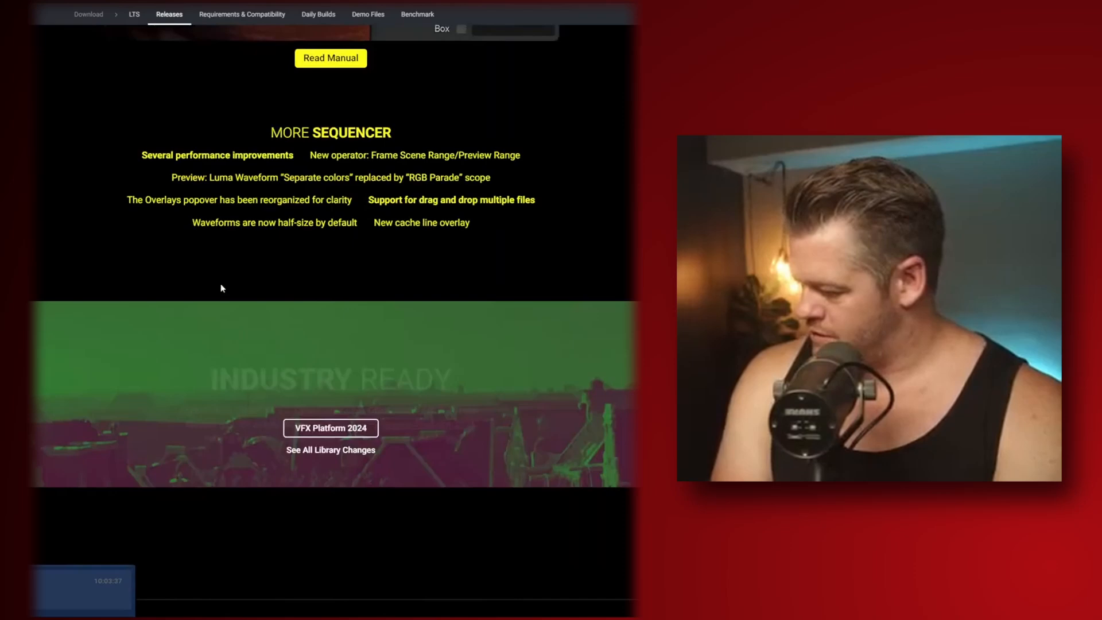
scroll("down", 3)
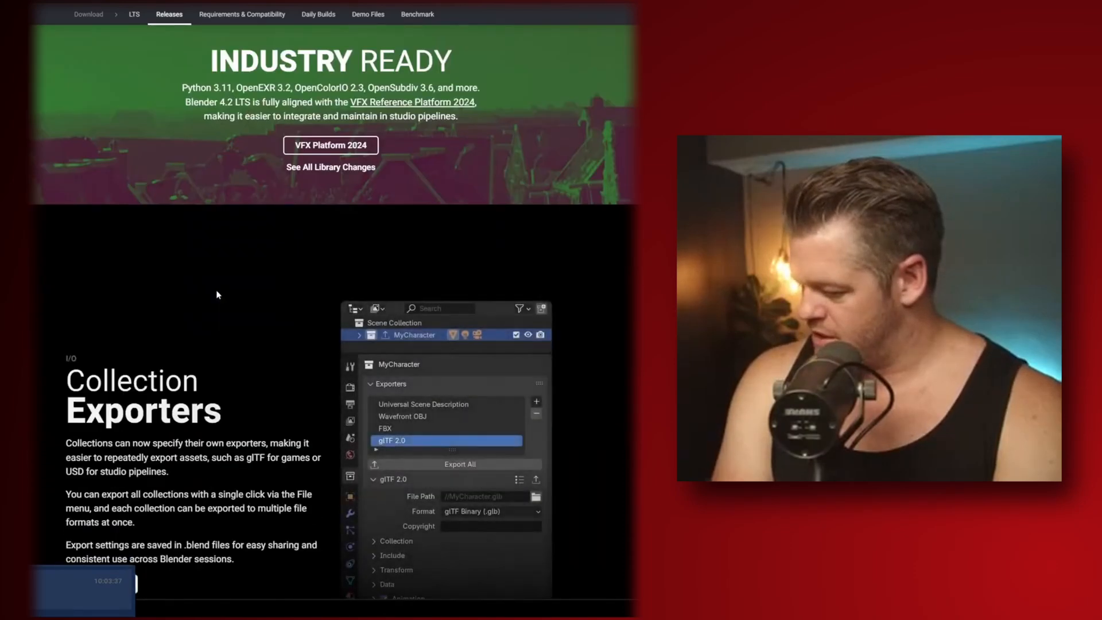
scroll("down", 3)
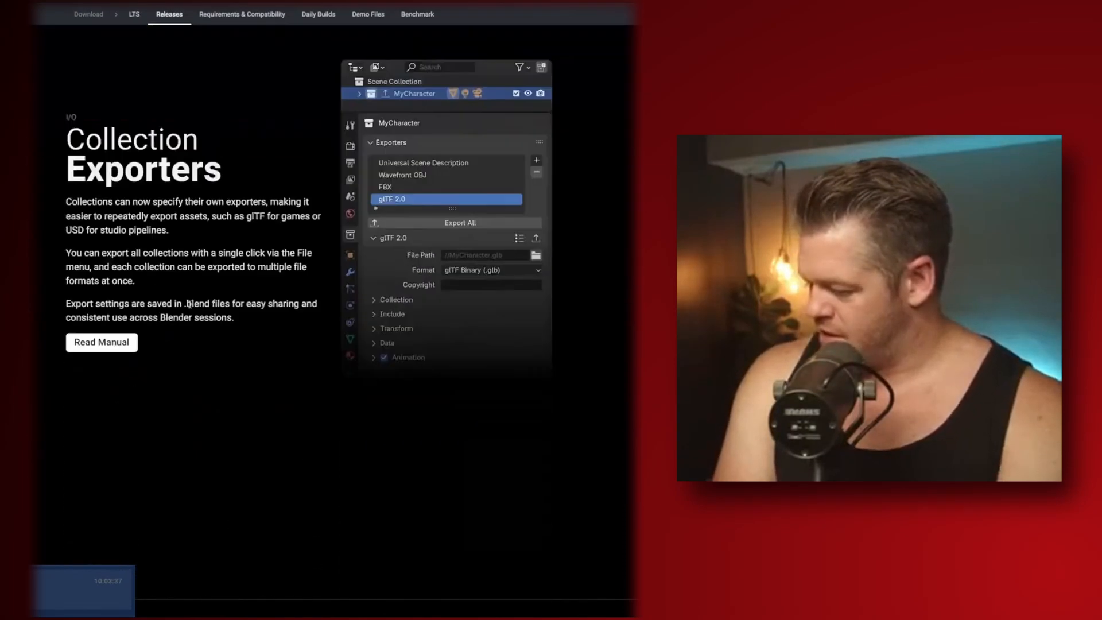
scroll("down", 3)
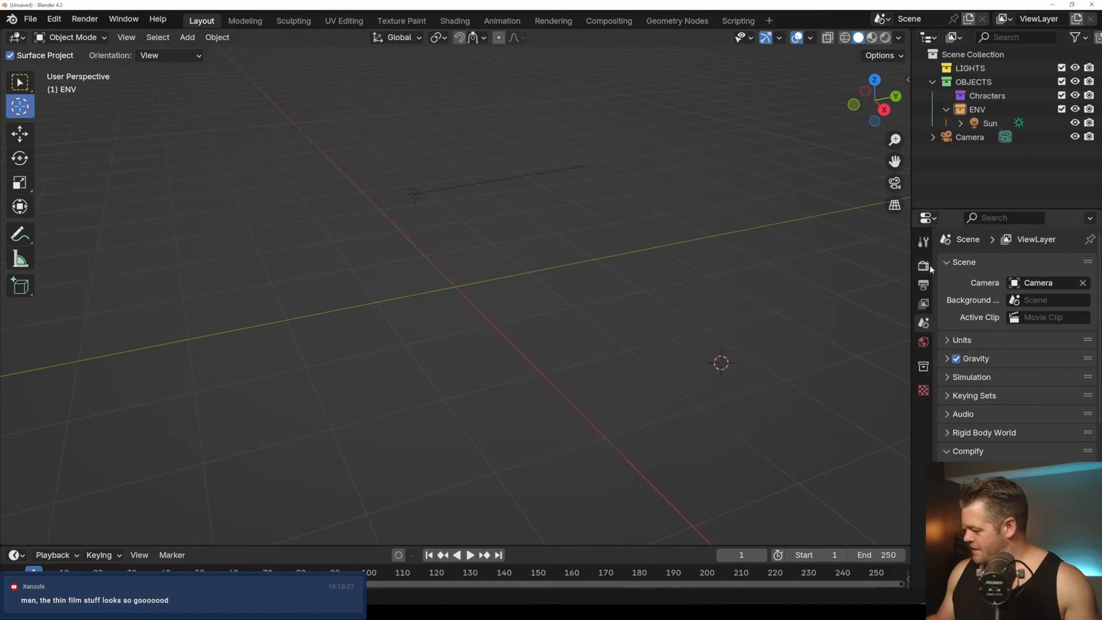
Step: Add a displaced mountain plane and a flattened cube slab, then search 'prin' for its shader
left_click(922, 265)
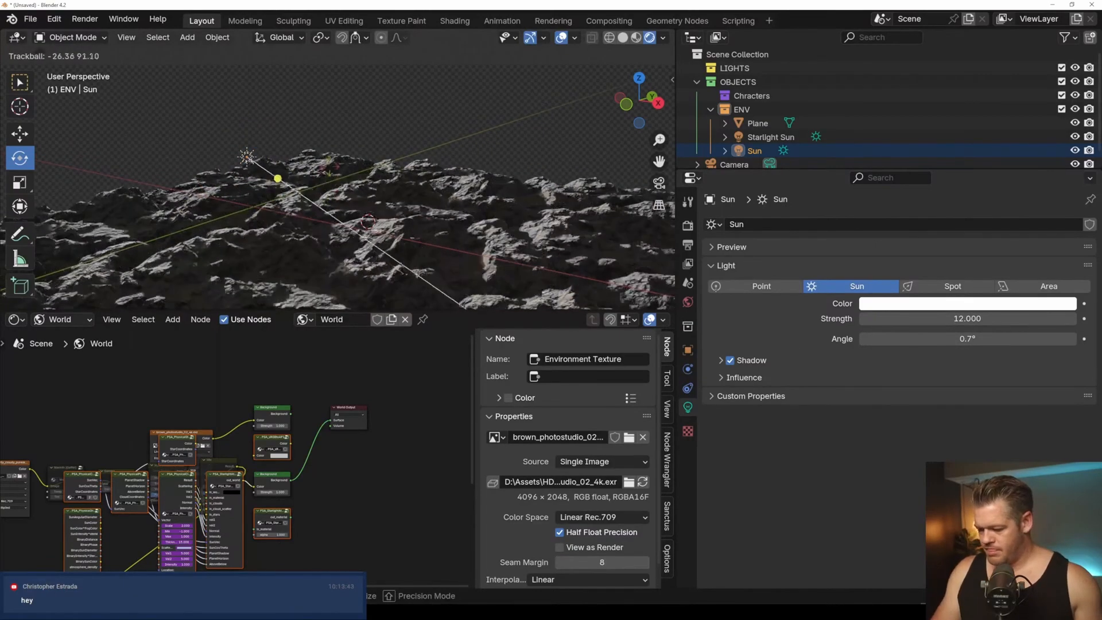
left_click(757, 122)
type("prin")
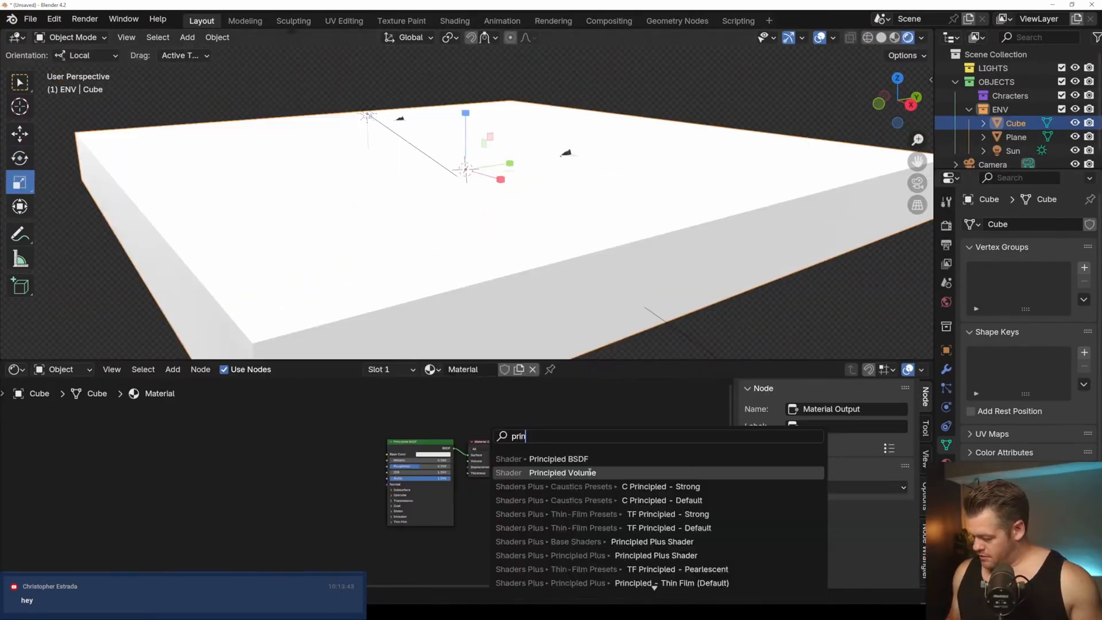
Step: Give the cube a Principled Volume, place a rock asset, position a VDB cloud and rotate the Sun
left_click(561, 472)
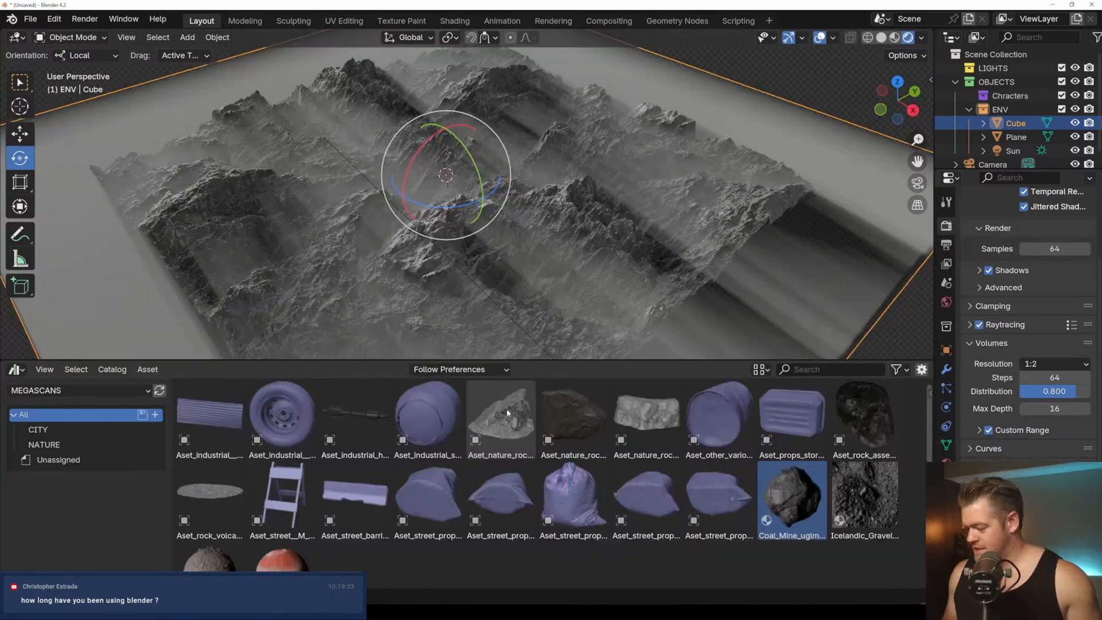
left_click_drag(500, 414, 562, 197)
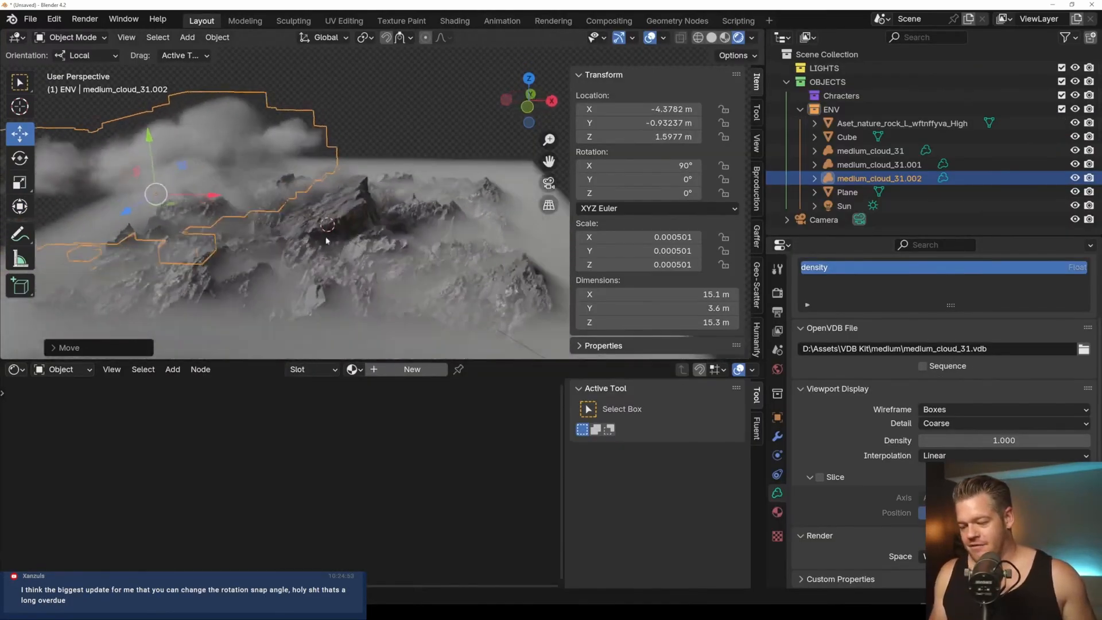
left_click_drag(154, 194, 266, 318)
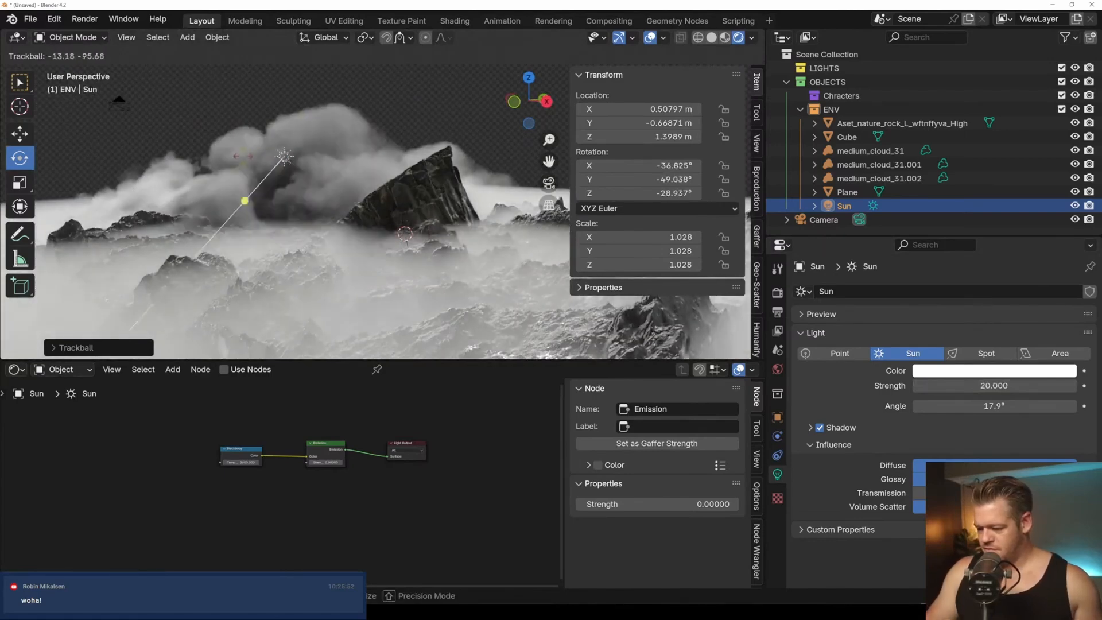
left_click_drag(281, 159, 351, 113)
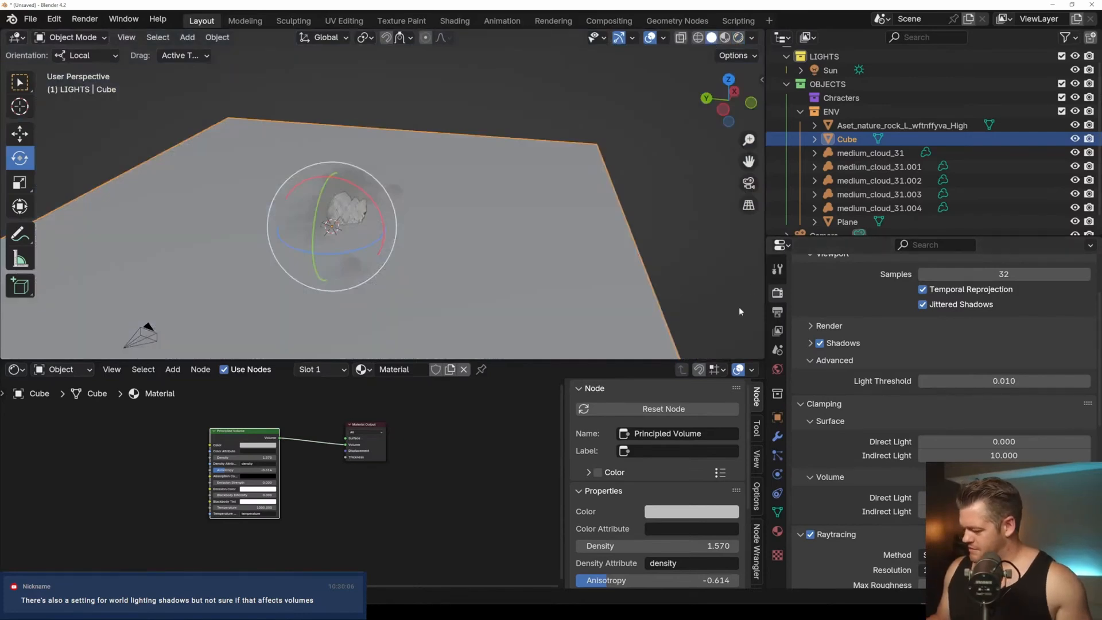
Step: Set the render engine to Cycles and switch the viewport to Rendered shading
left_click(1006, 291)
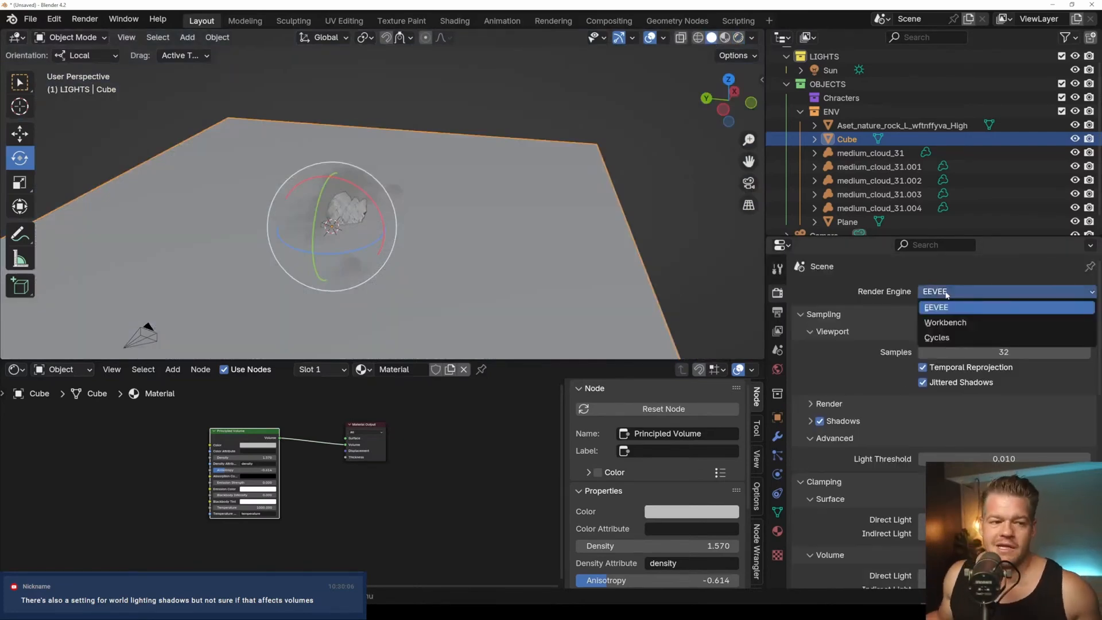
mouse_move(952, 327)
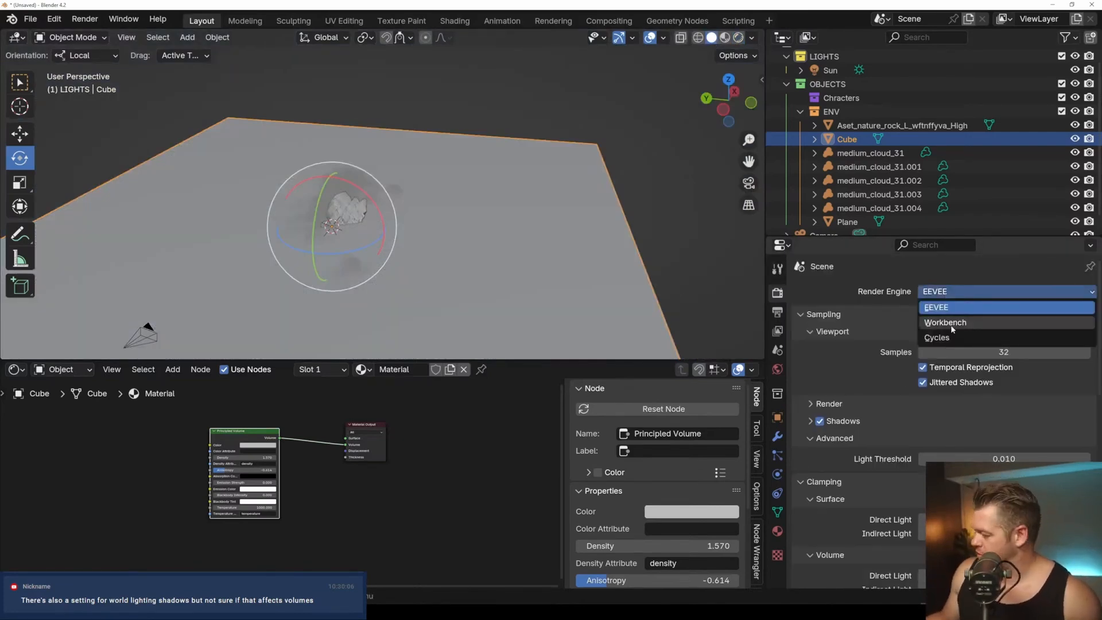
left_click(937, 337)
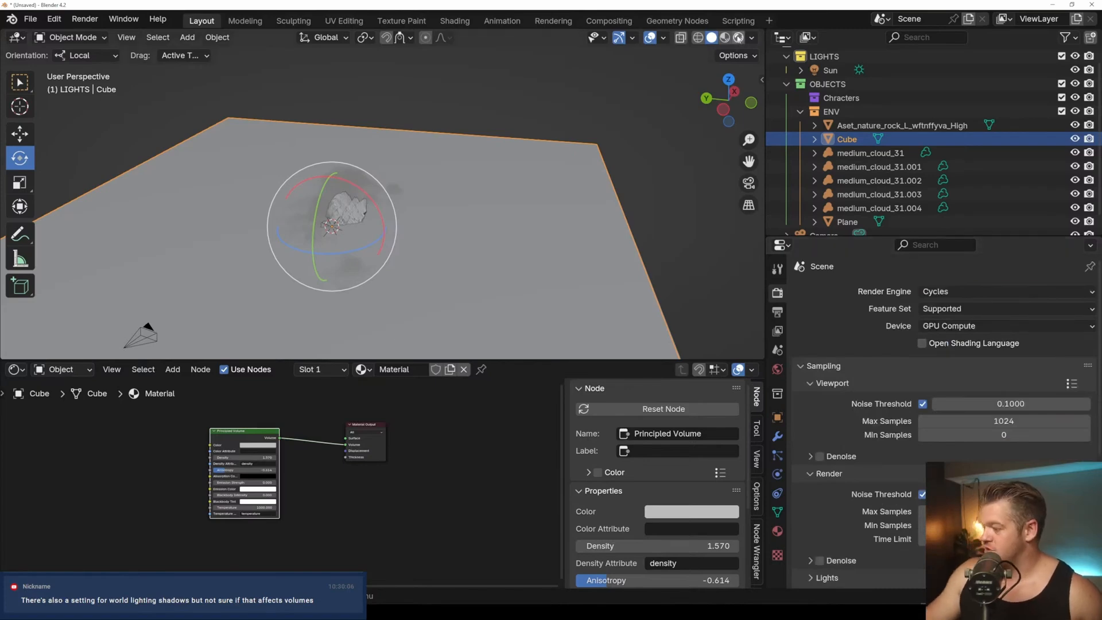
left_click(717, 38)
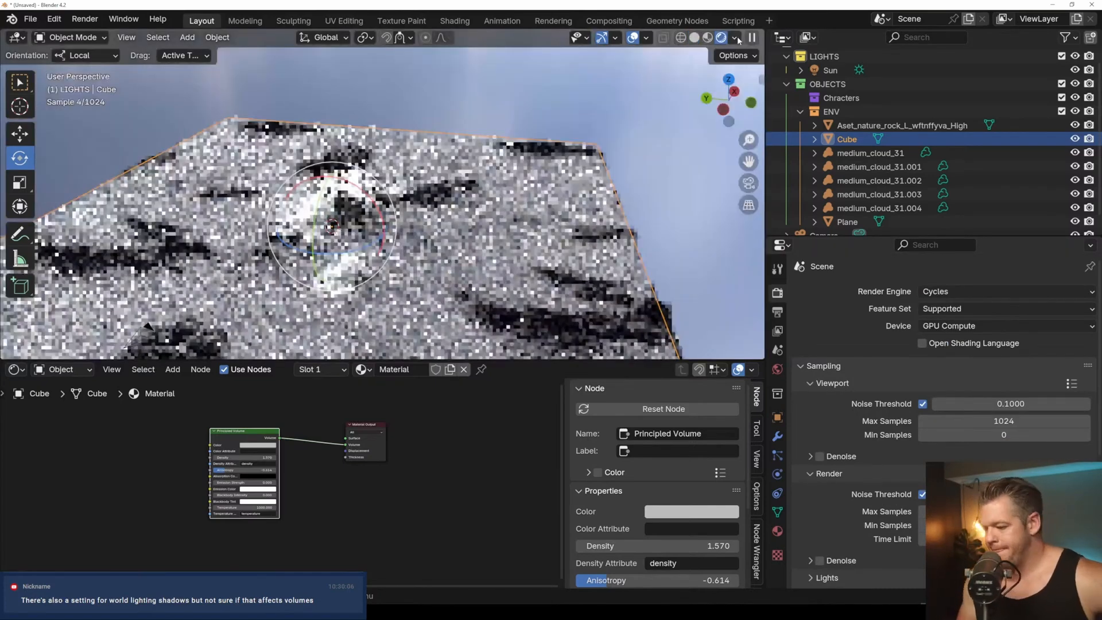